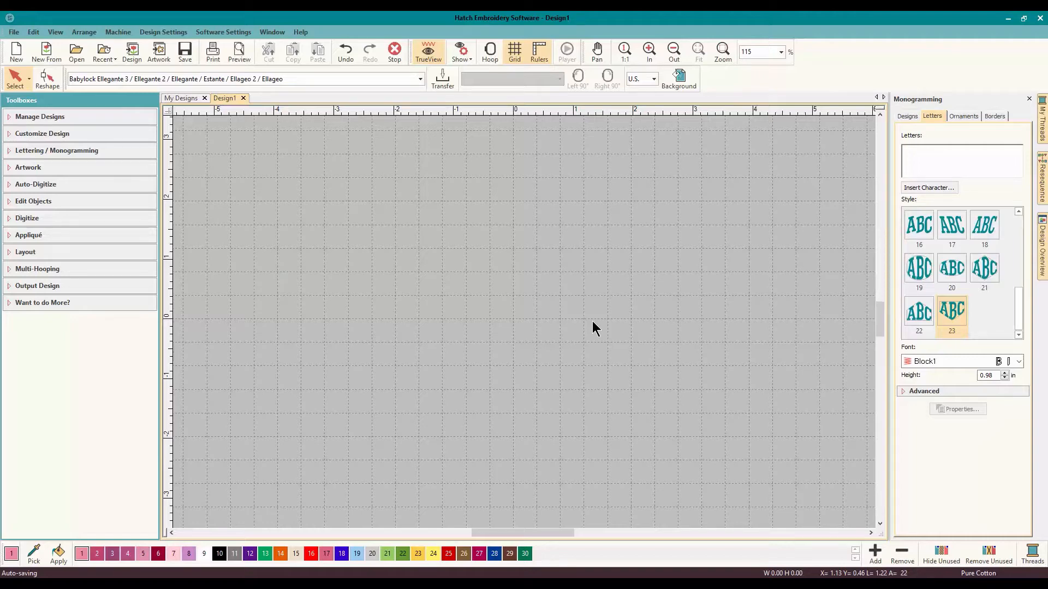
mouse_move(530, 113)
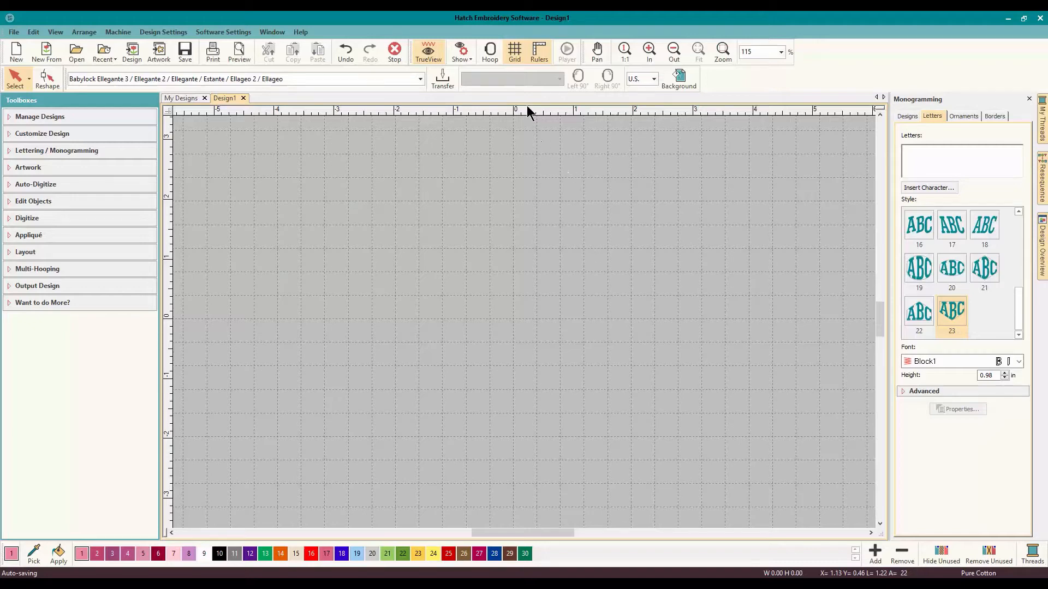
mouse_move(510, 31)
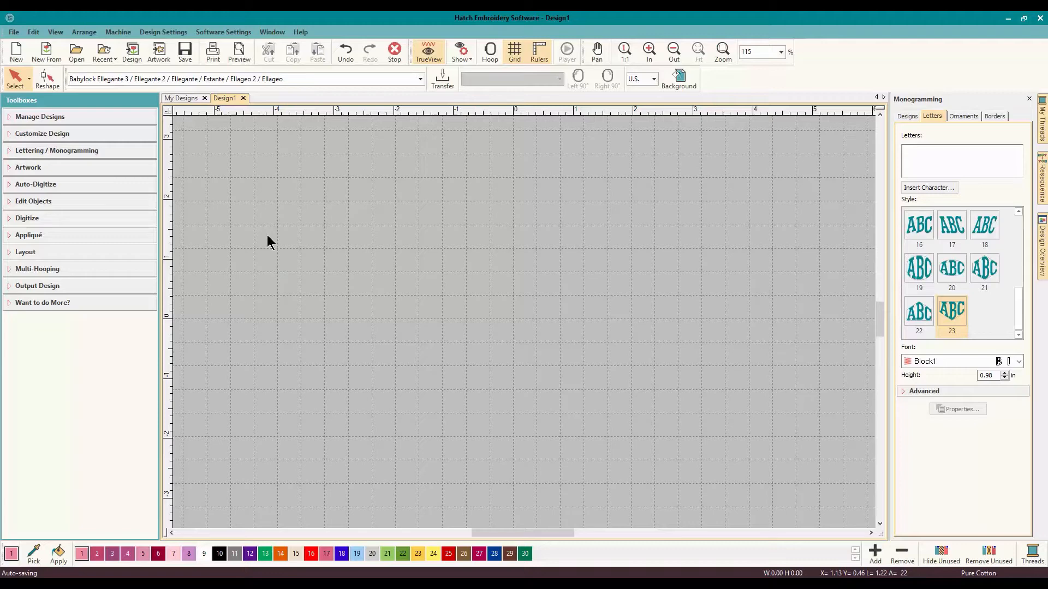
mouse_move(385, 266)
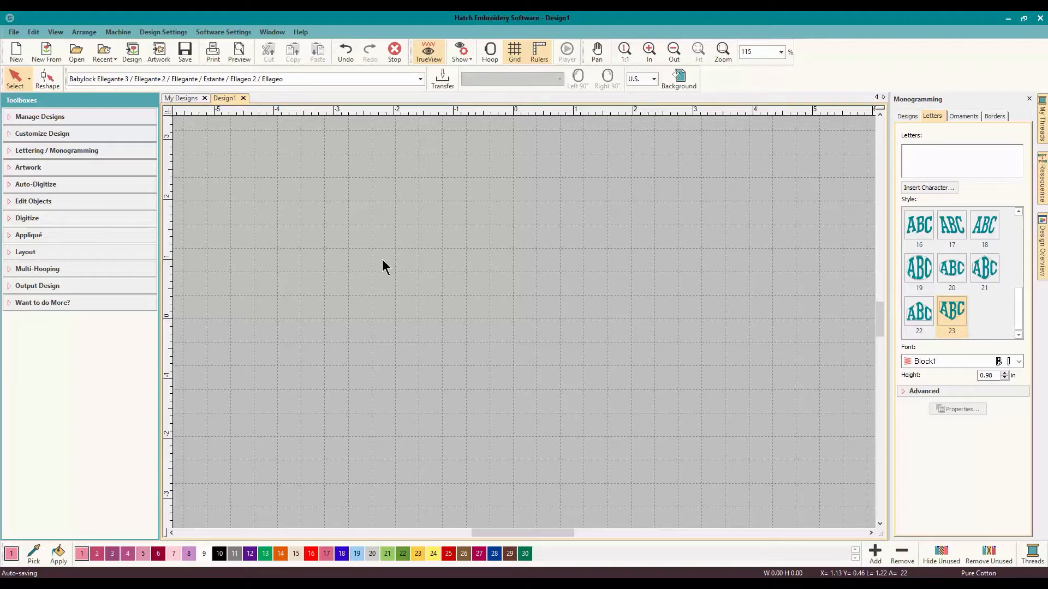
mouse_move(133, 110)
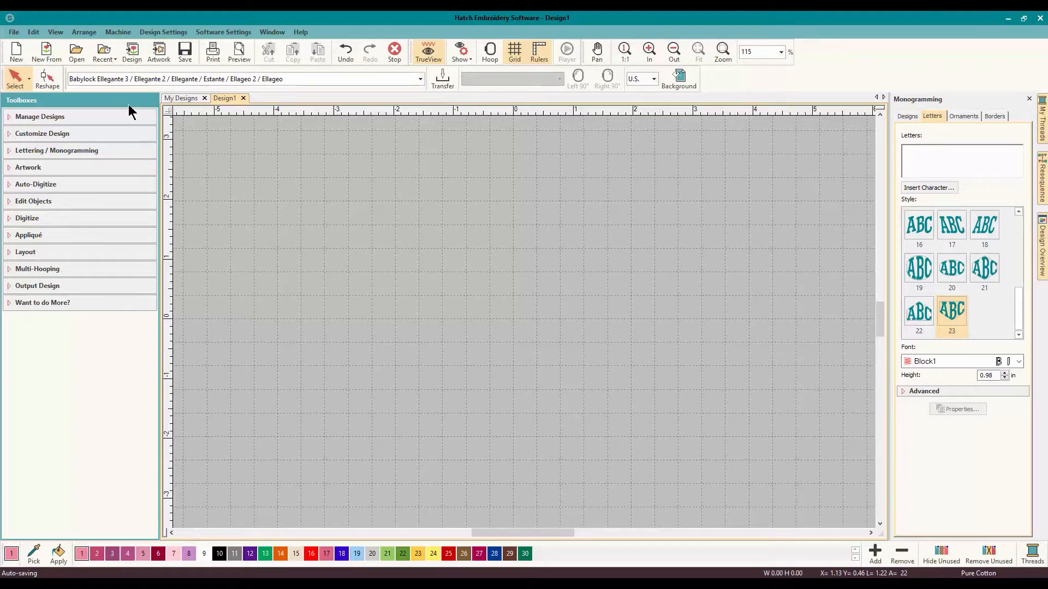
mouse_move(491, 159)
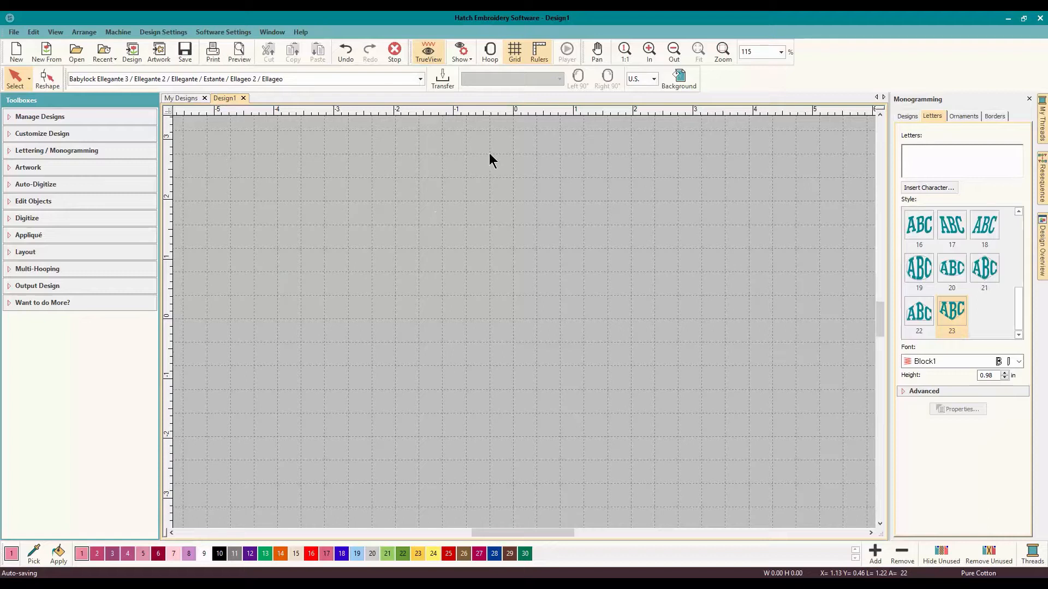
mouse_move(511, 239)
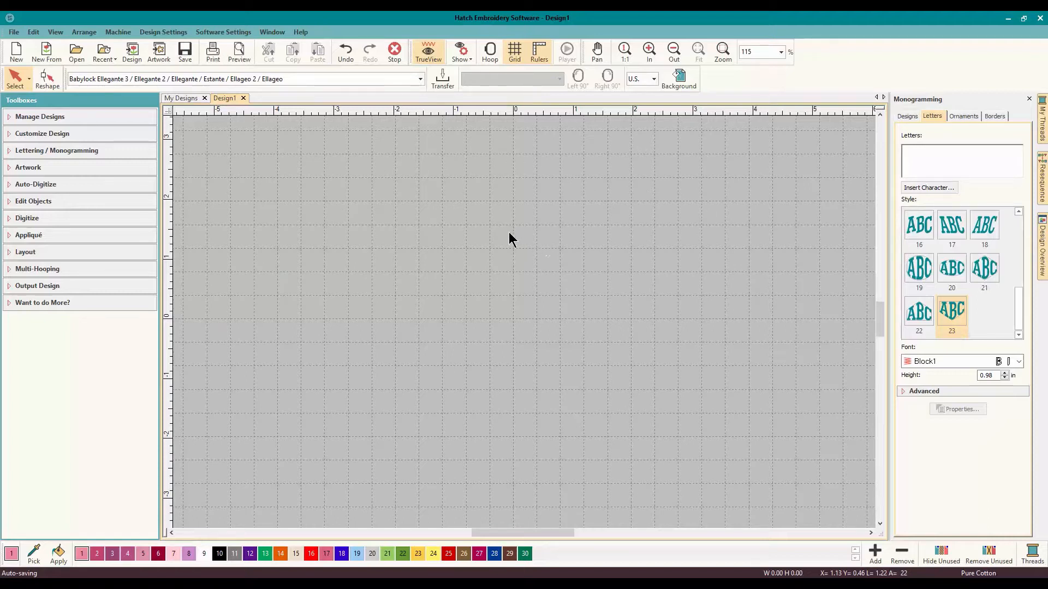
mouse_move(373, 221)
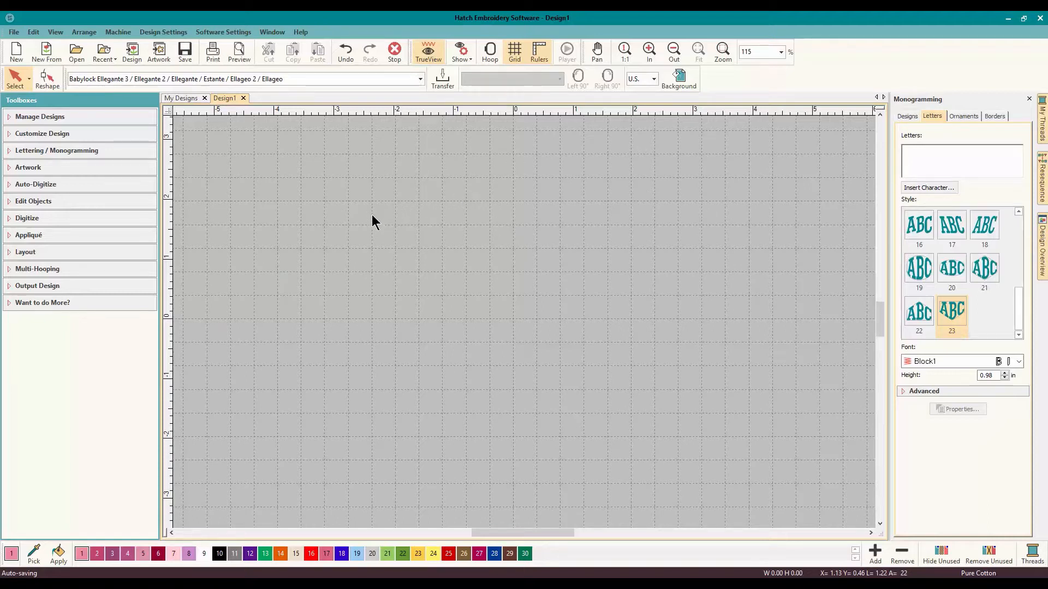
mouse_move(389, 236)
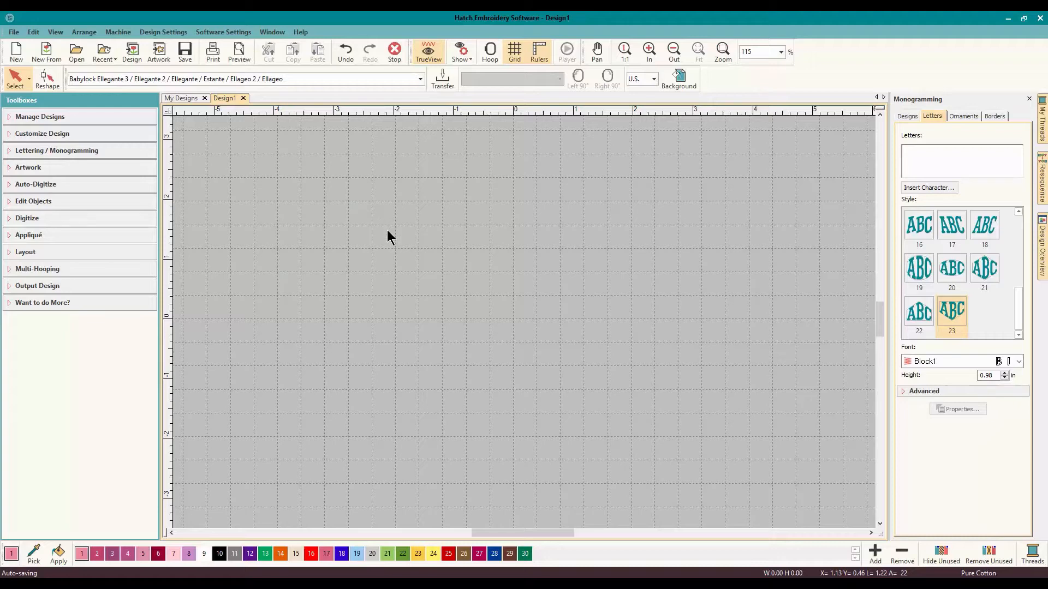
mouse_move(368, 198)
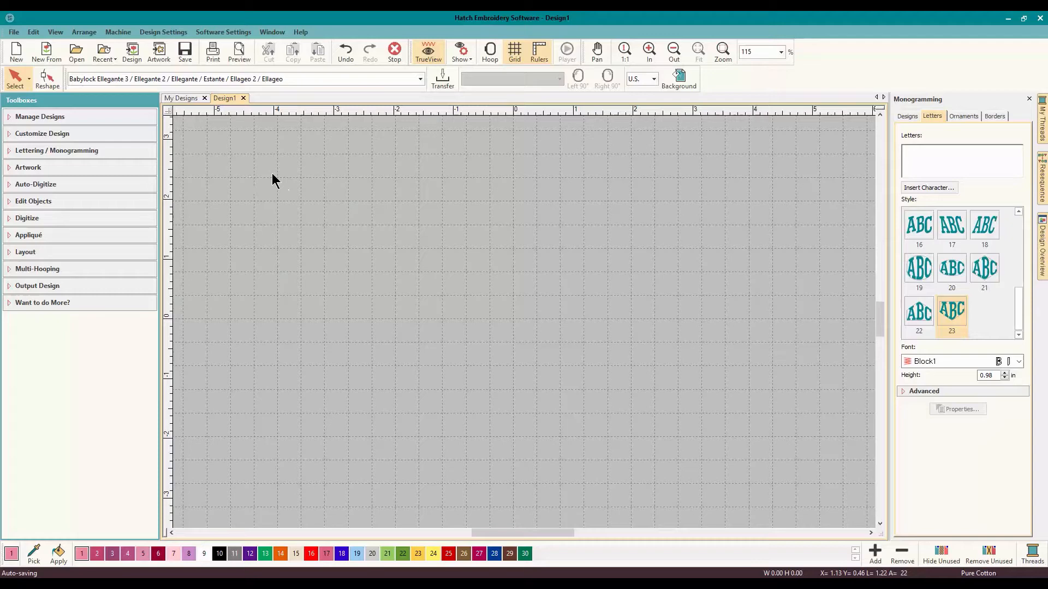
mouse_move(364, 233)
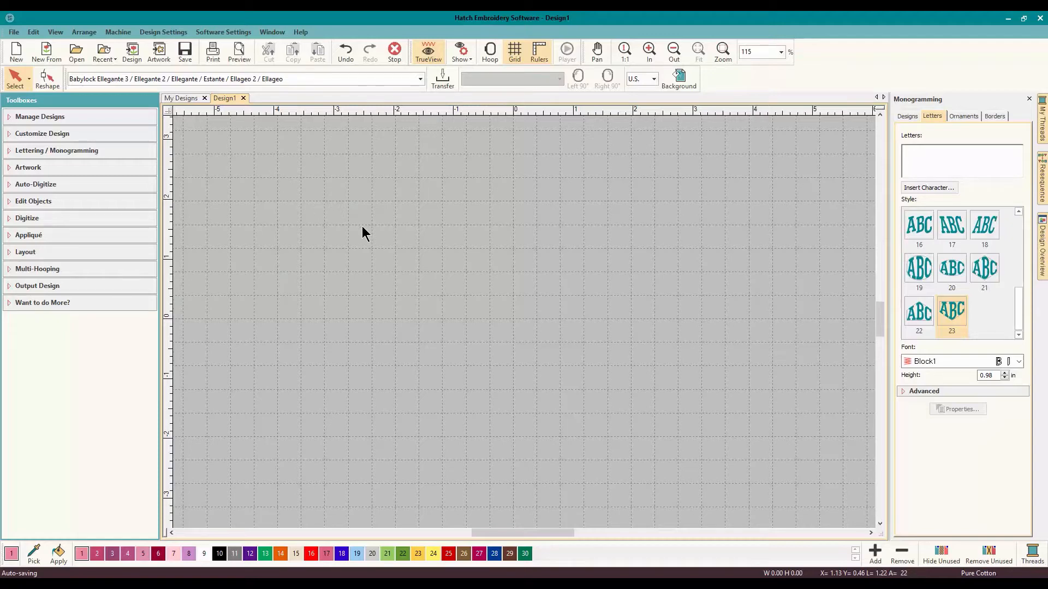
mouse_move(283, 201)
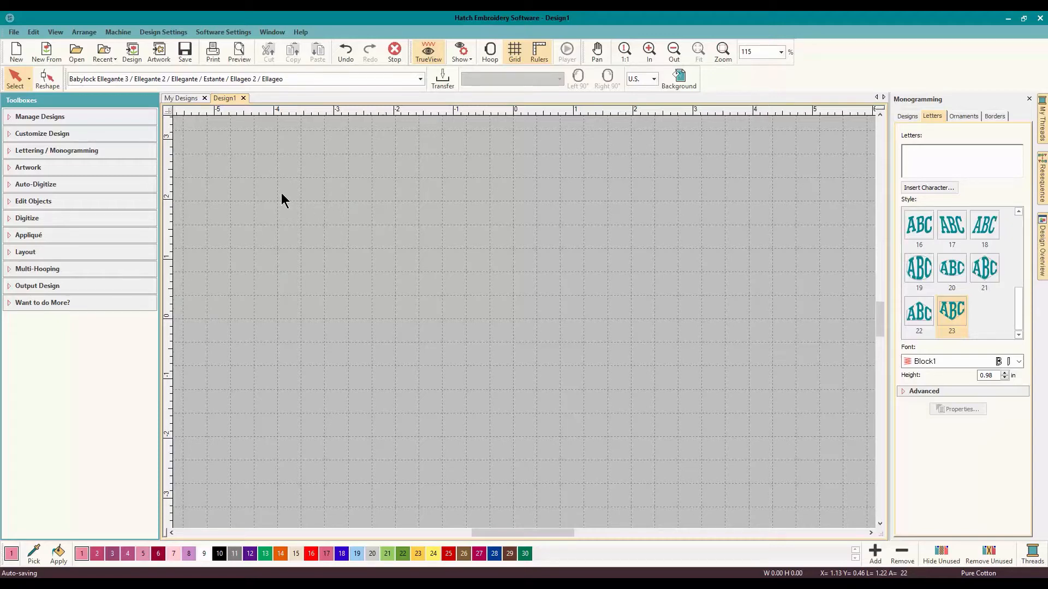
mouse_move(410, 219)
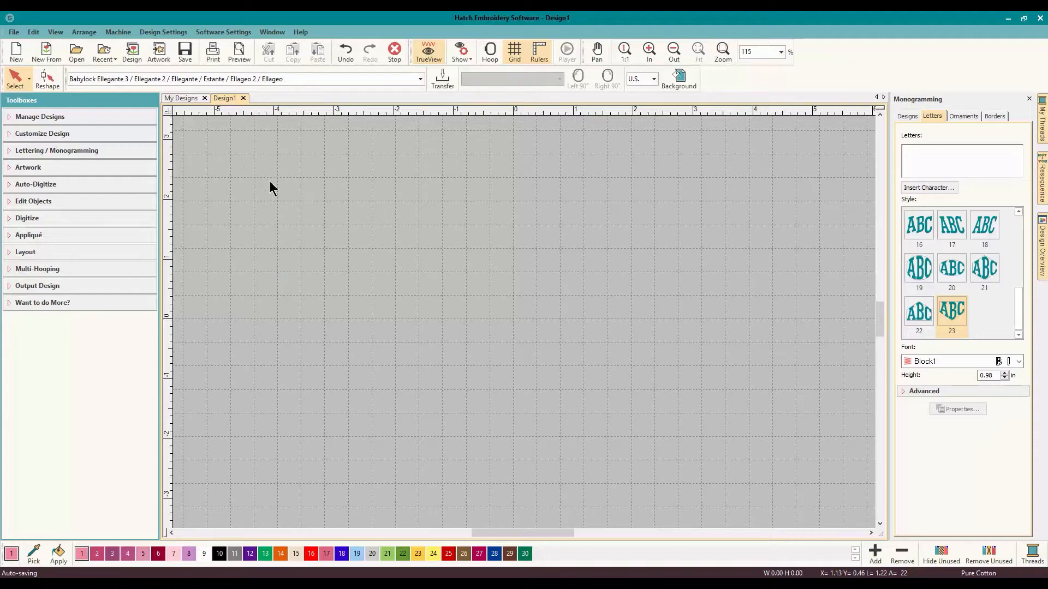
mouse_move(143, 165)
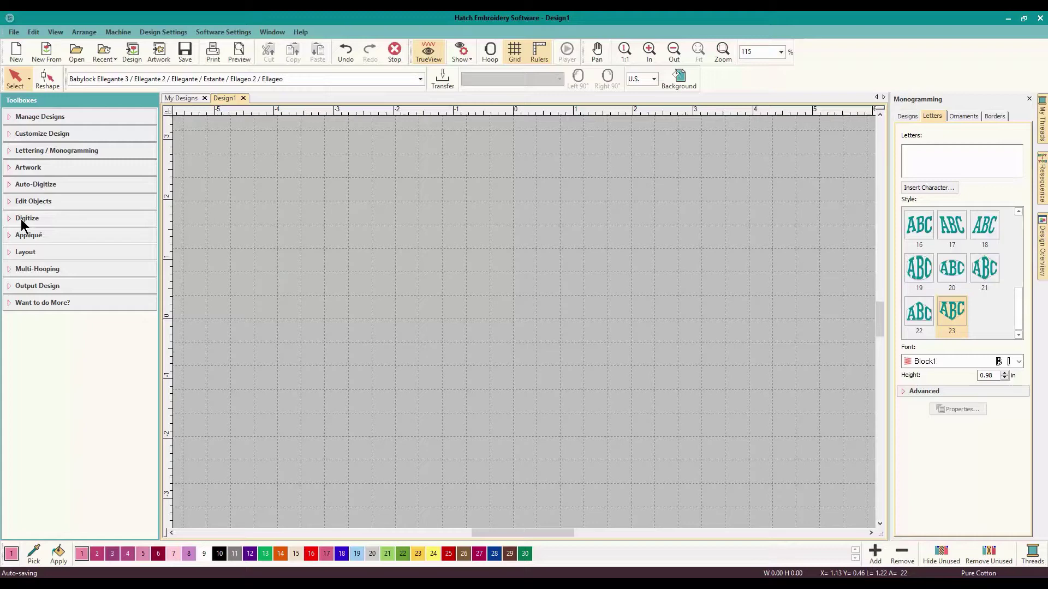
- Draw a tatami-filled circle about 1.57 inches wide in the upper-left of the canvas with Circle / Oval
click(28, 218)
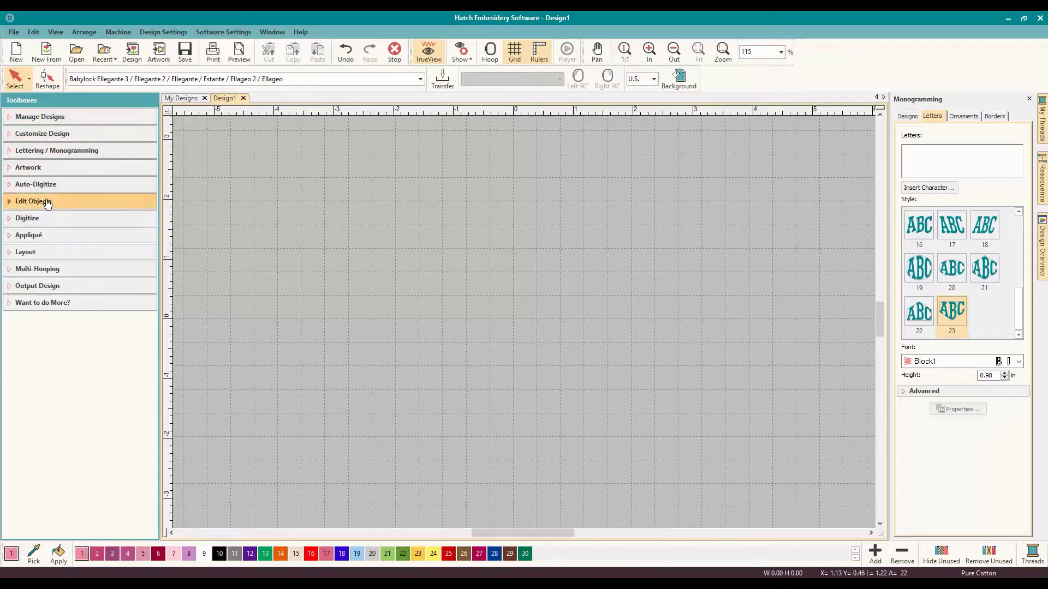
click(28, 217)
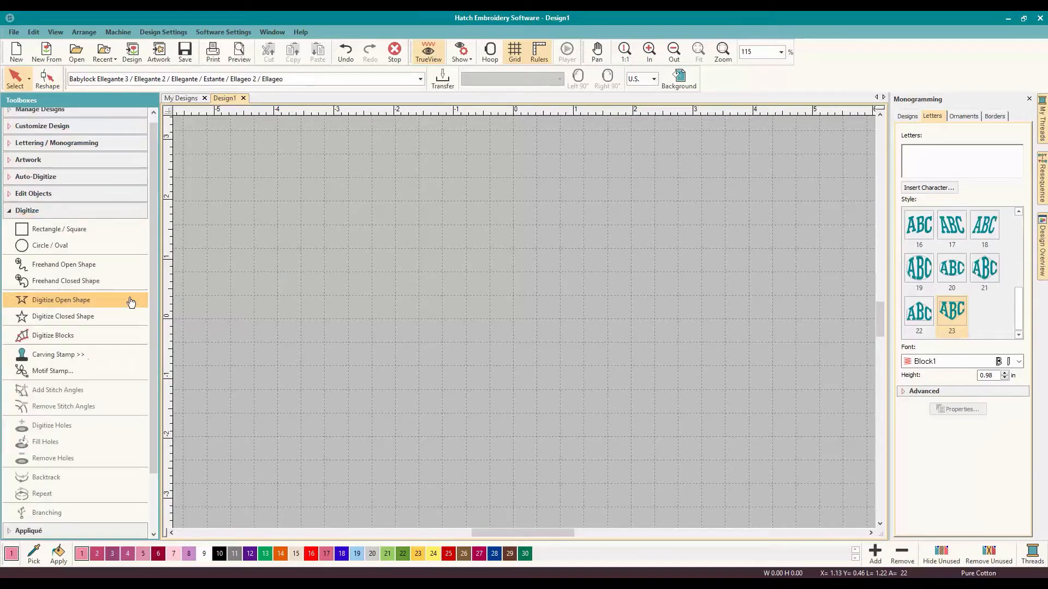
click(40, 245)
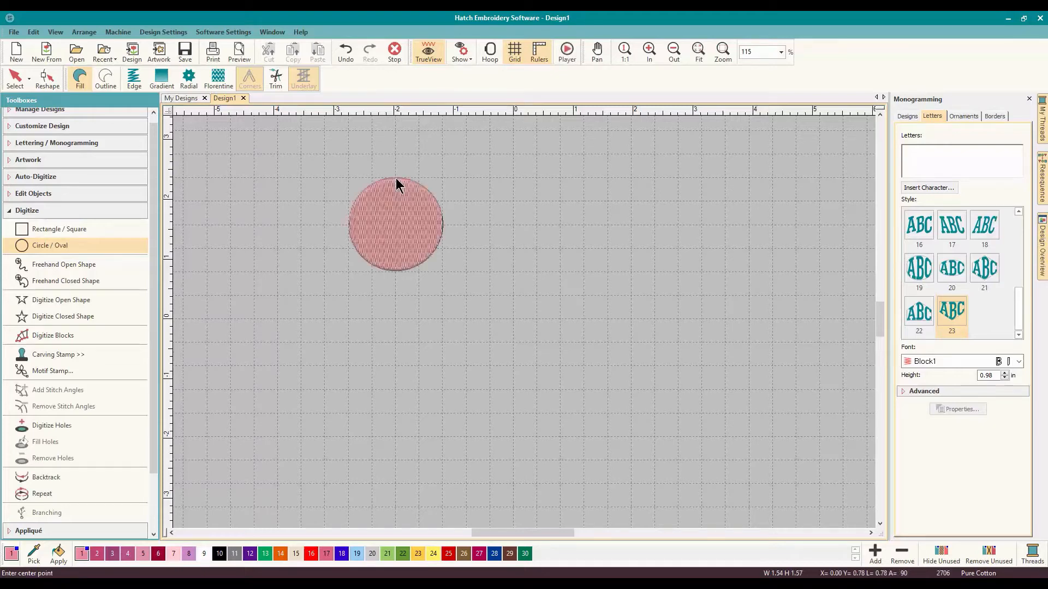
click(394, 223)
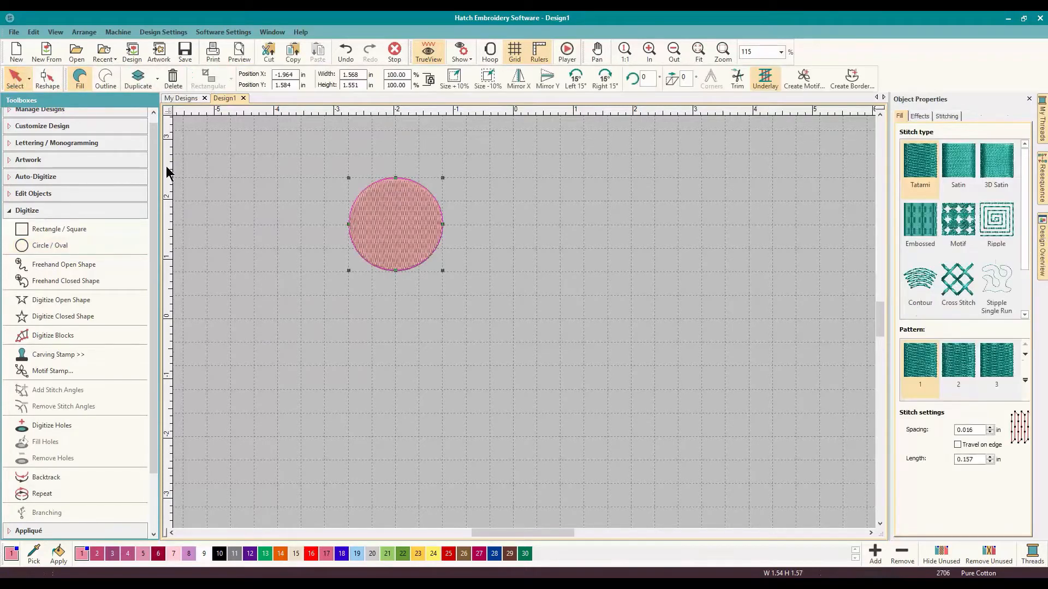
mouse_move(185, 320)
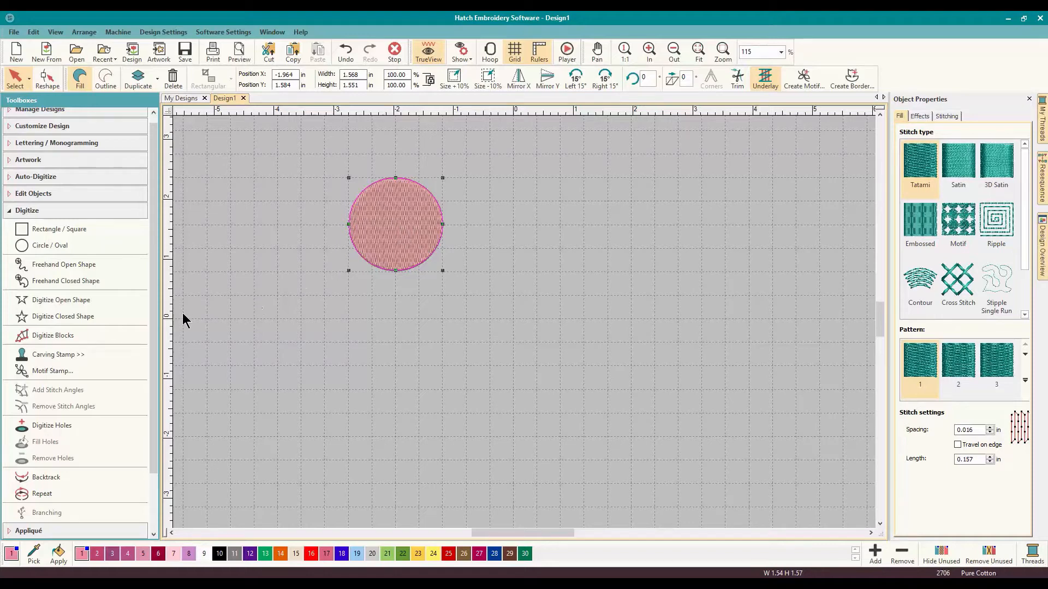
- Show the Layout toolbox and move the circle toward the centre of the canvas
click(27, 210)
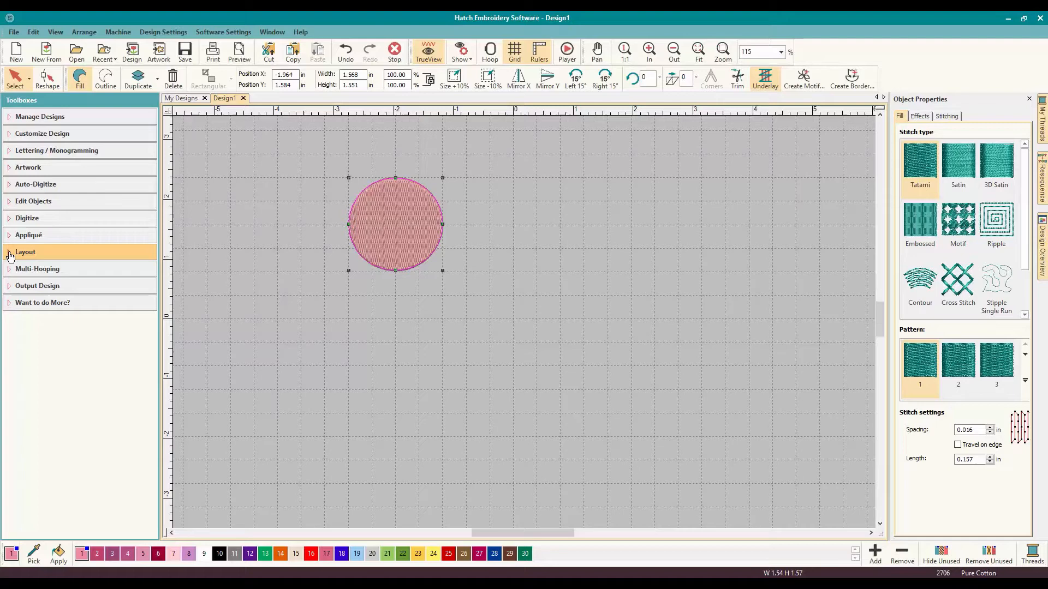
click(25, 251)
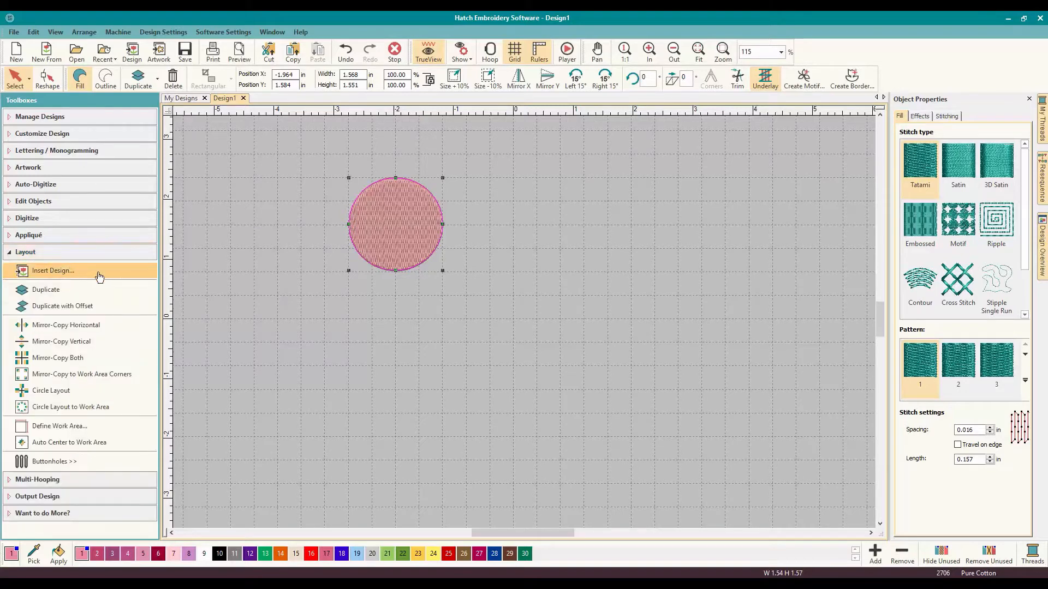
mouse_move(59, 412)
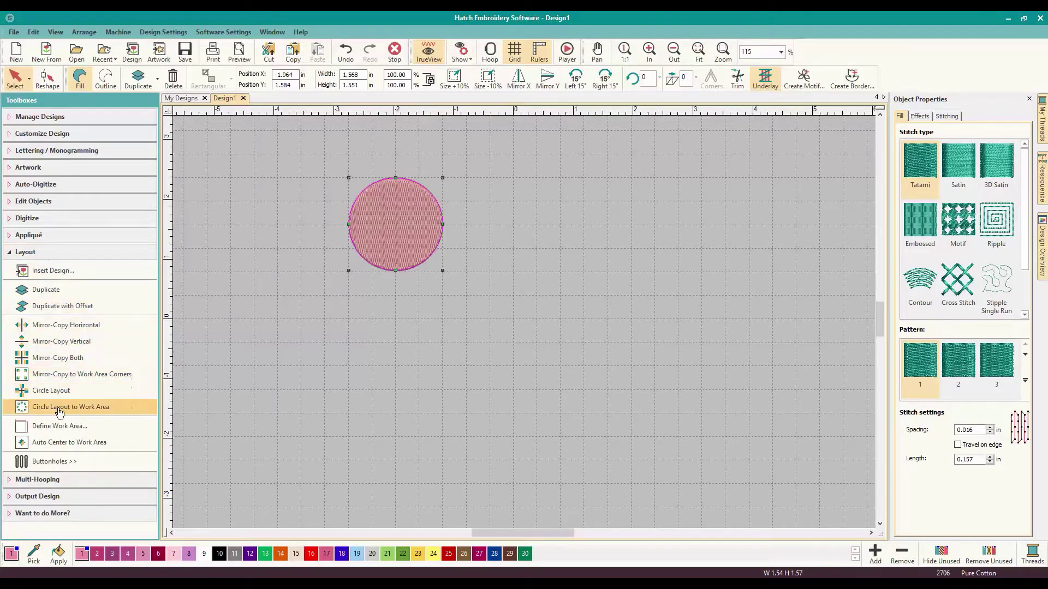
mouse_move(85, 403)
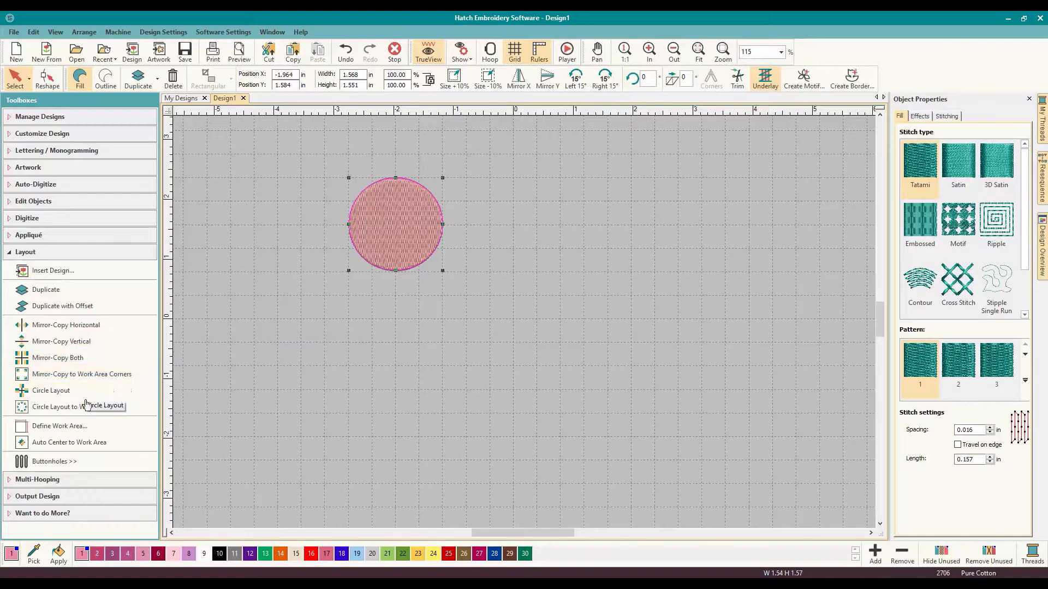
mouse_move(395, 257)
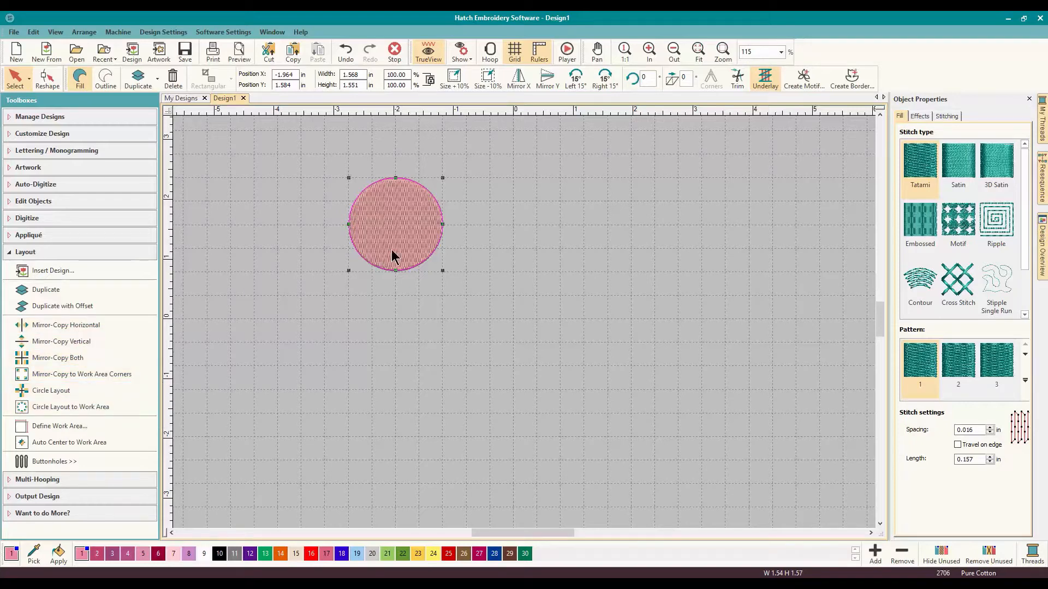
drag(393, 224, 491, 314)
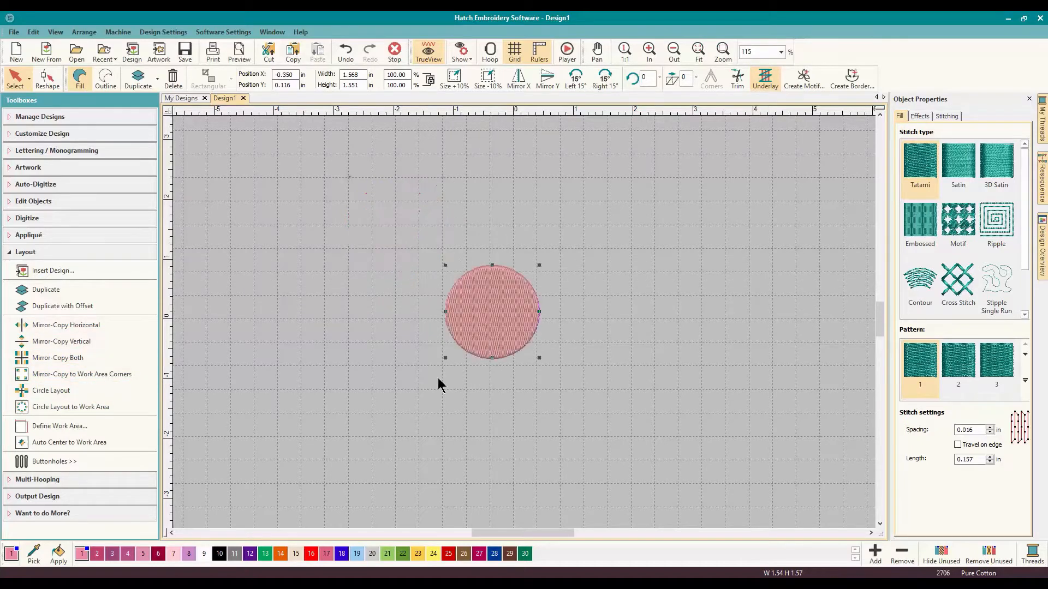
mouse_move(552, 309)
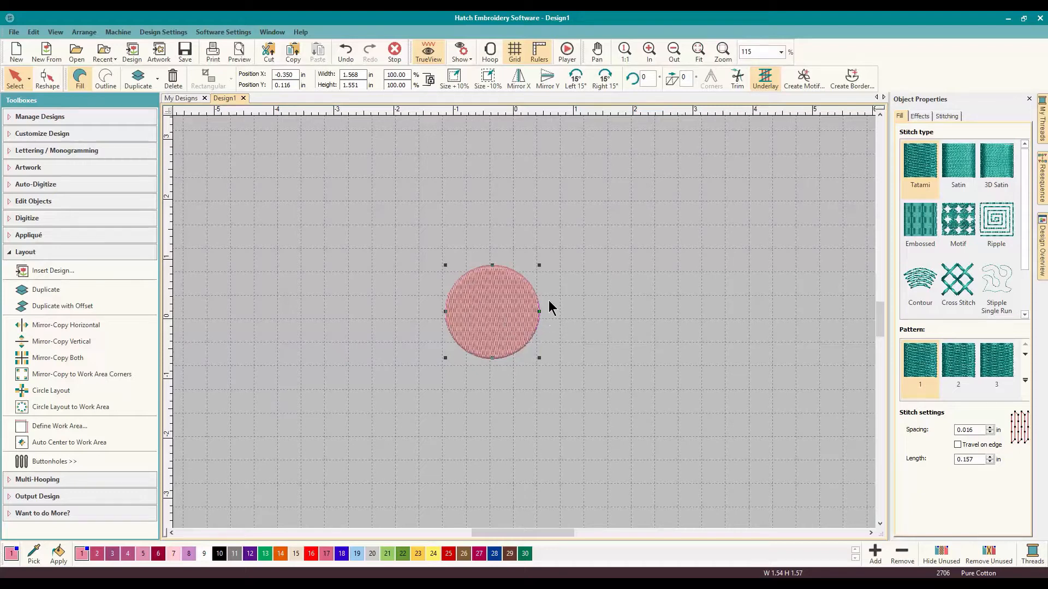
mouse_move(502, 292)
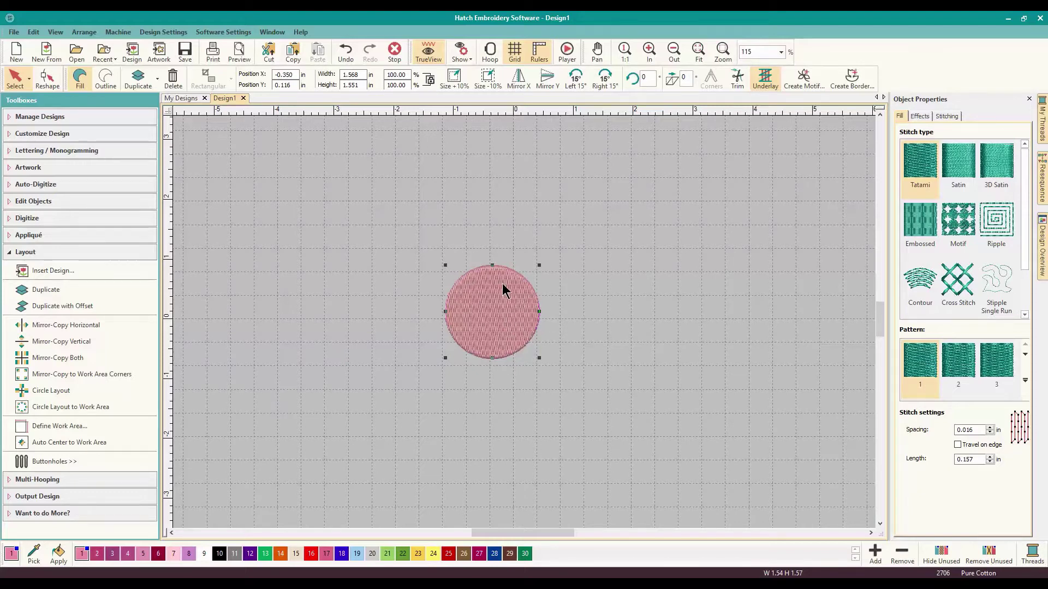
mouse_move(240, 343)
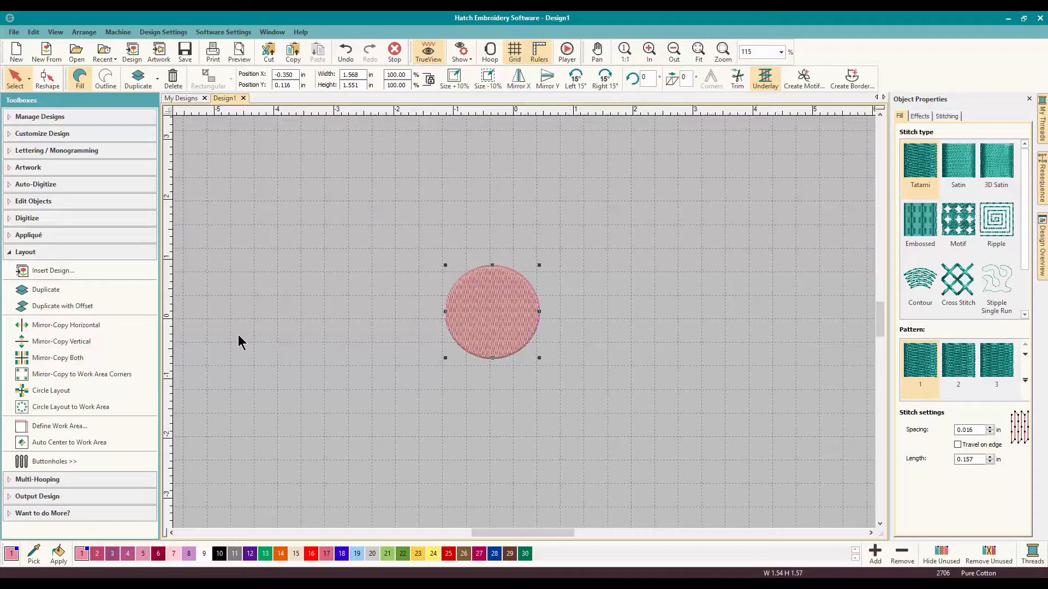
mouse_move(51, 390)
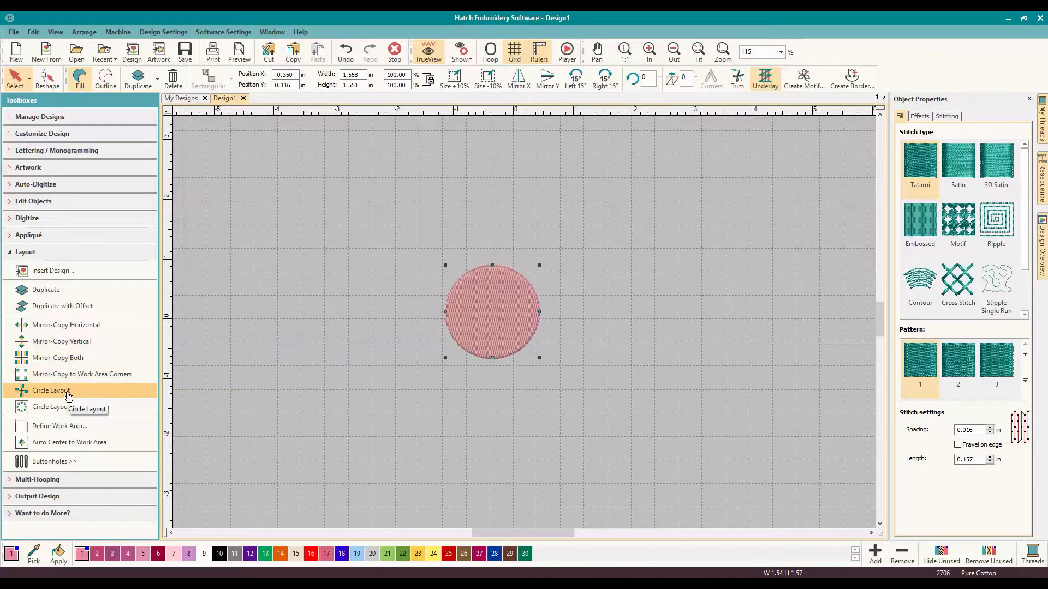
- Start a Circle Layout of the circle, try wreath centres, and set the copy count to 10
click(51, 390)
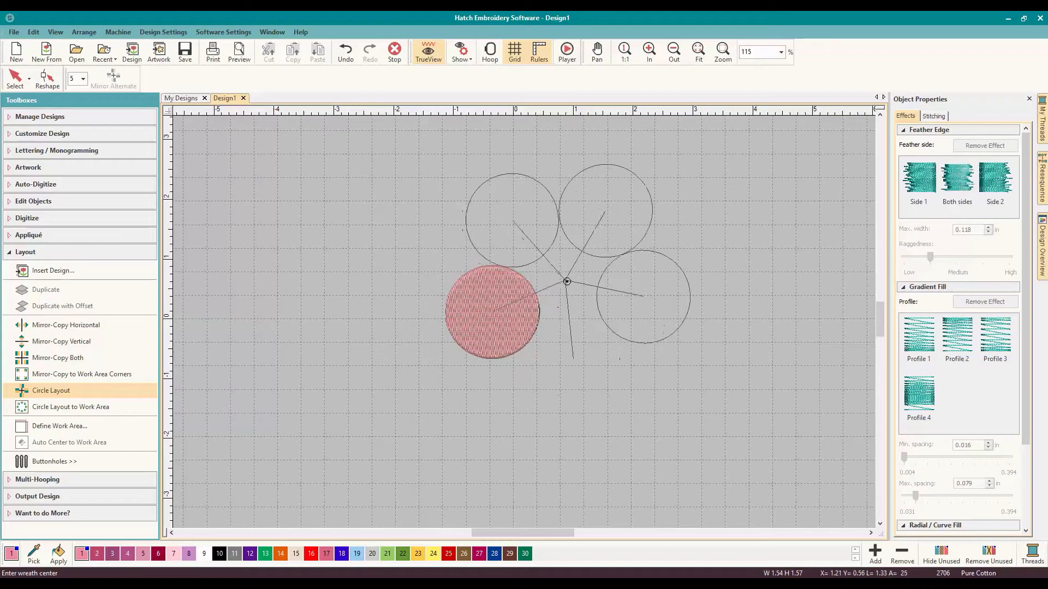
drag(566, 282, 552, 318)
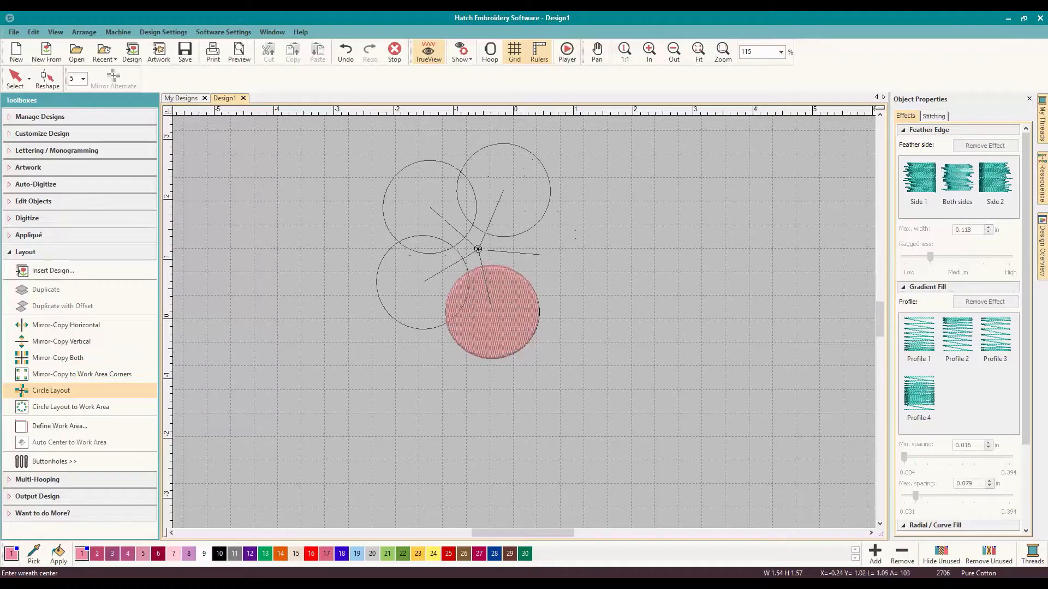
drag(477, 249, 436, 186)
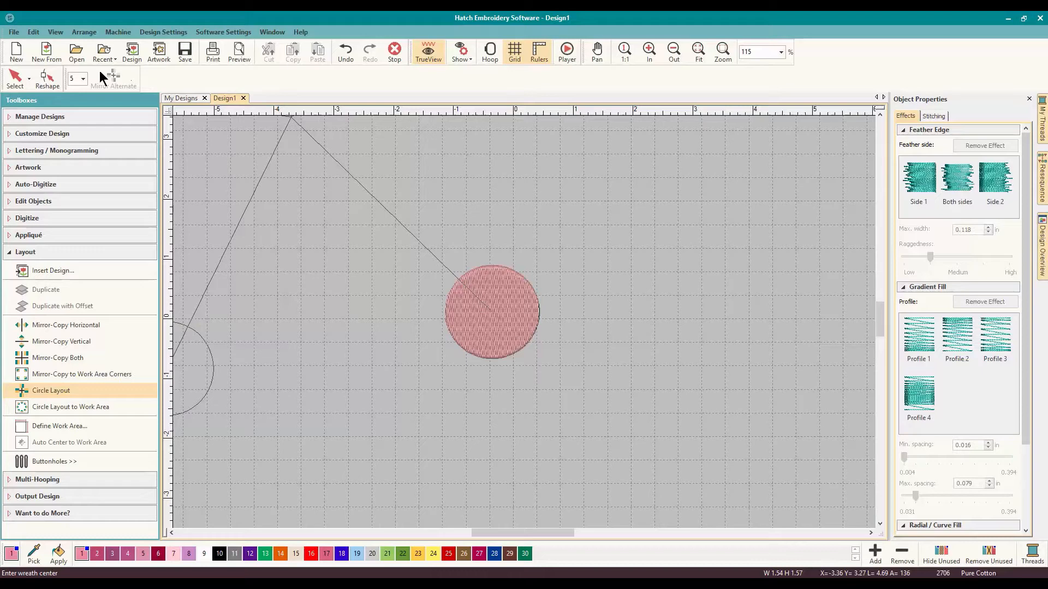
click(85, 80)
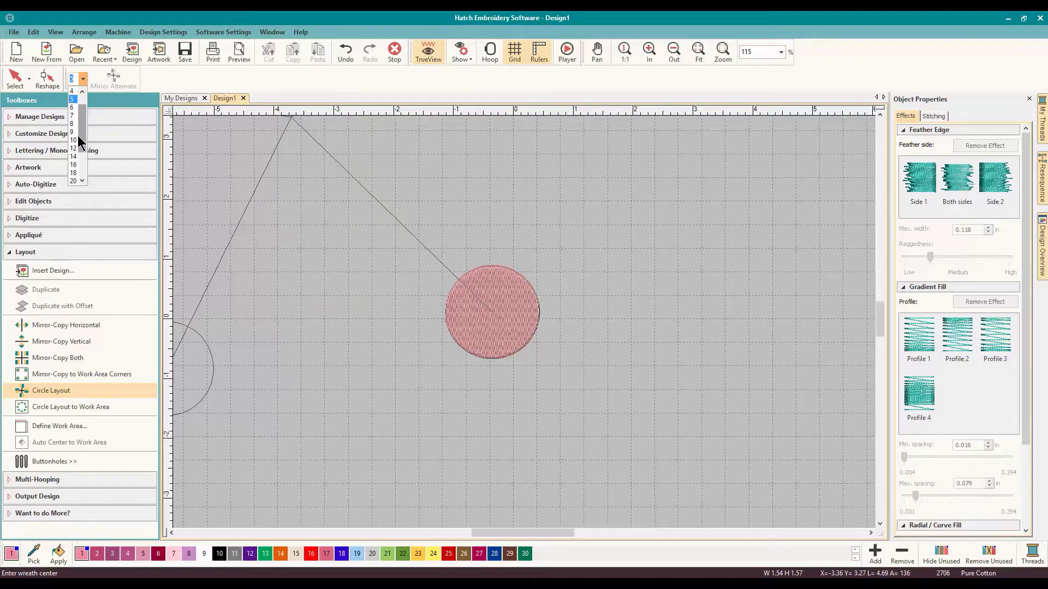
click(72, 140)
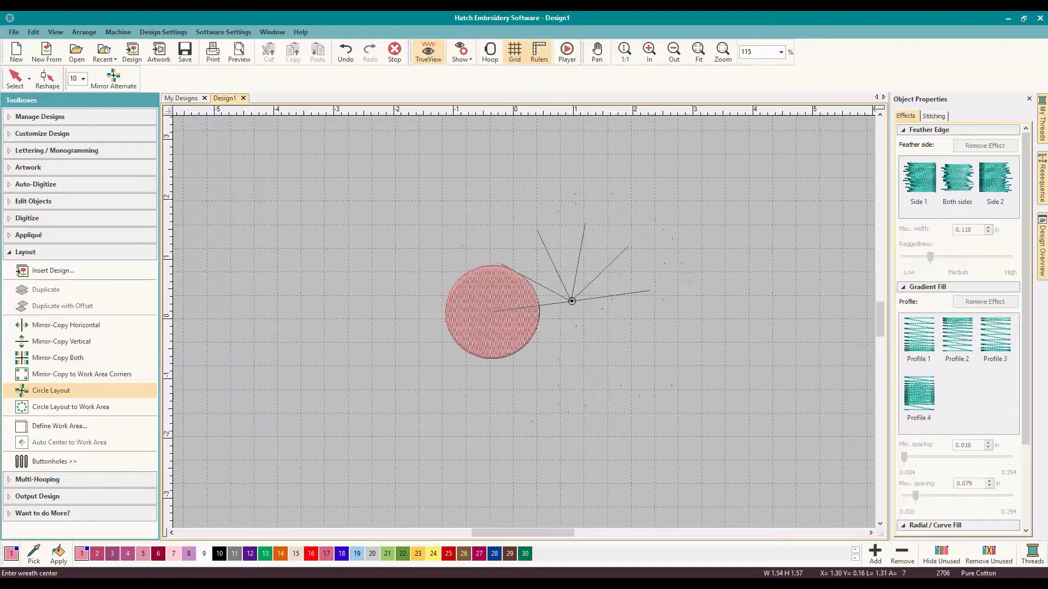
- Place the ten-copy wreath centre beside the circle, bringing up the merge prompt
click(572, 301)
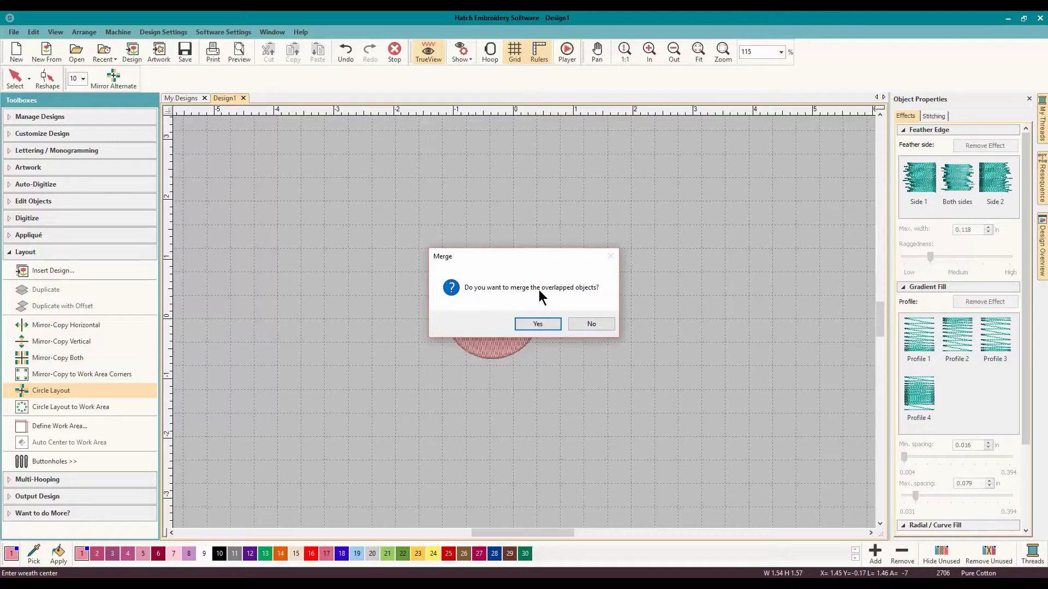
mouse_move(594, 301)
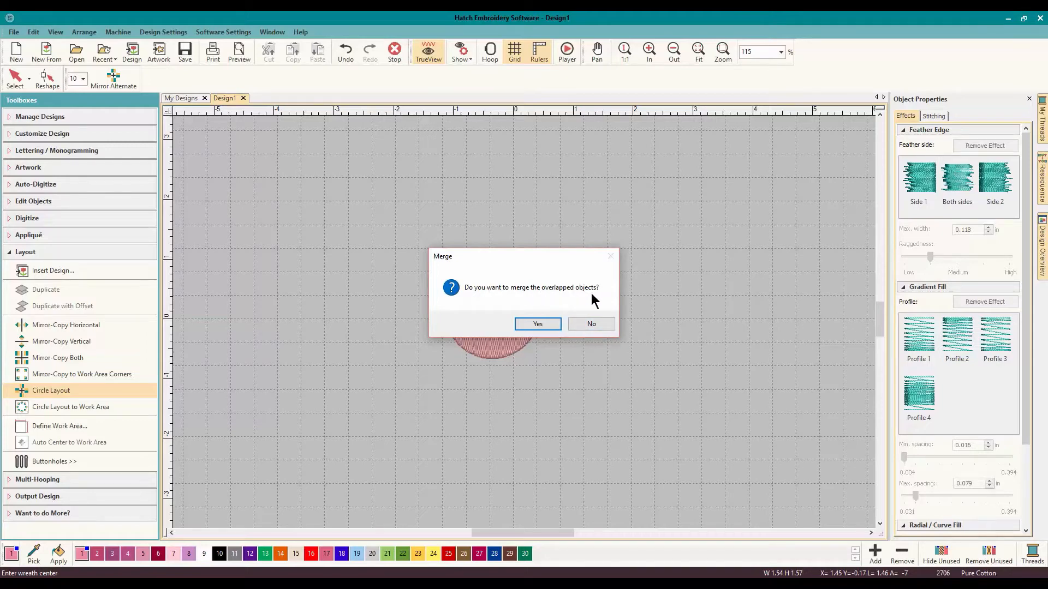
mouse_move(687, 282)
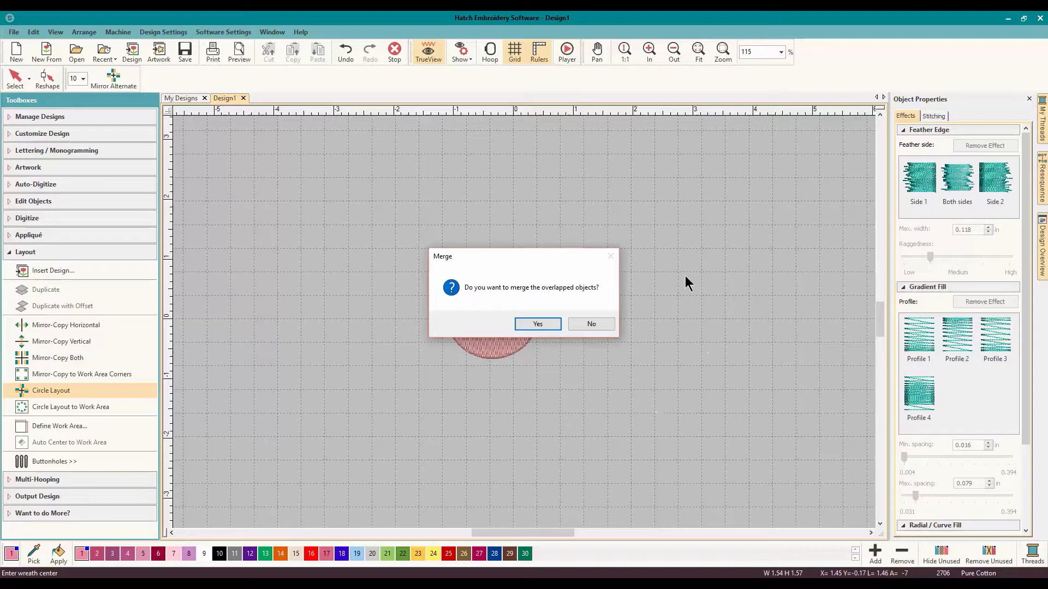
mouse_move(515, 387)
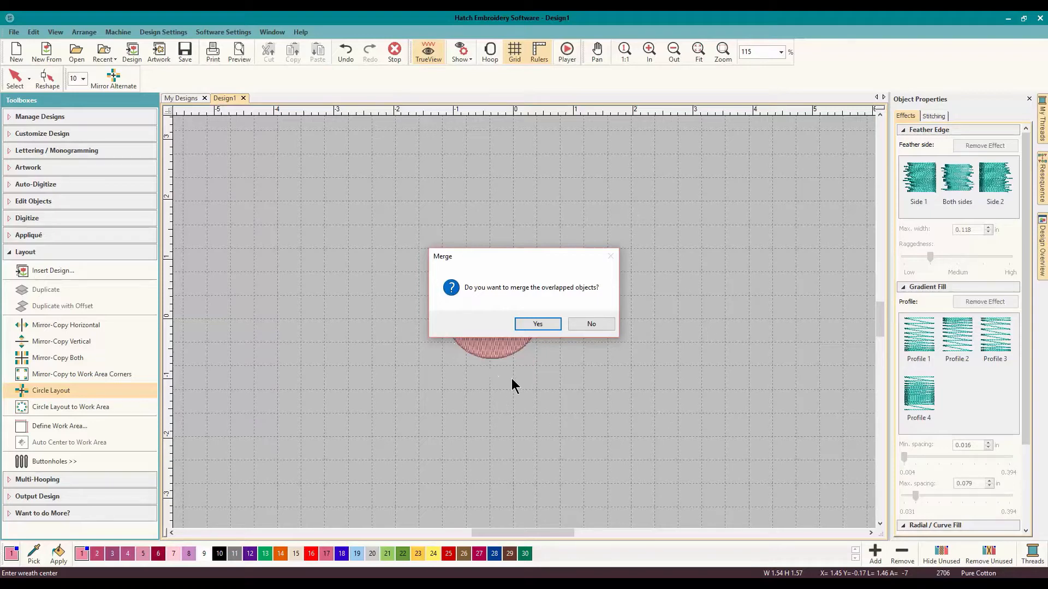
mouse_move(645, 427)
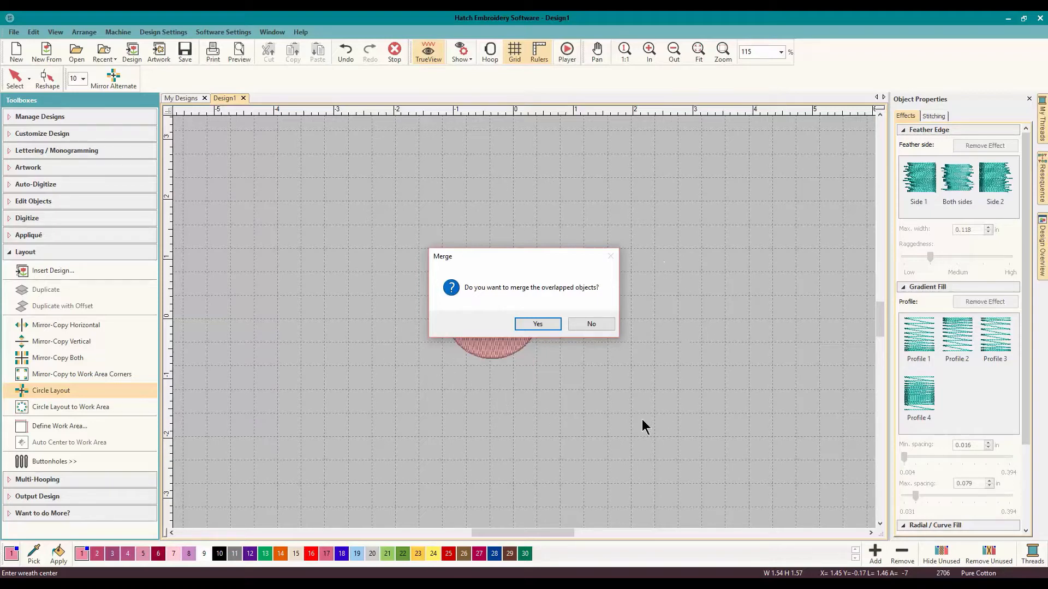
mouse_move(491, 227)
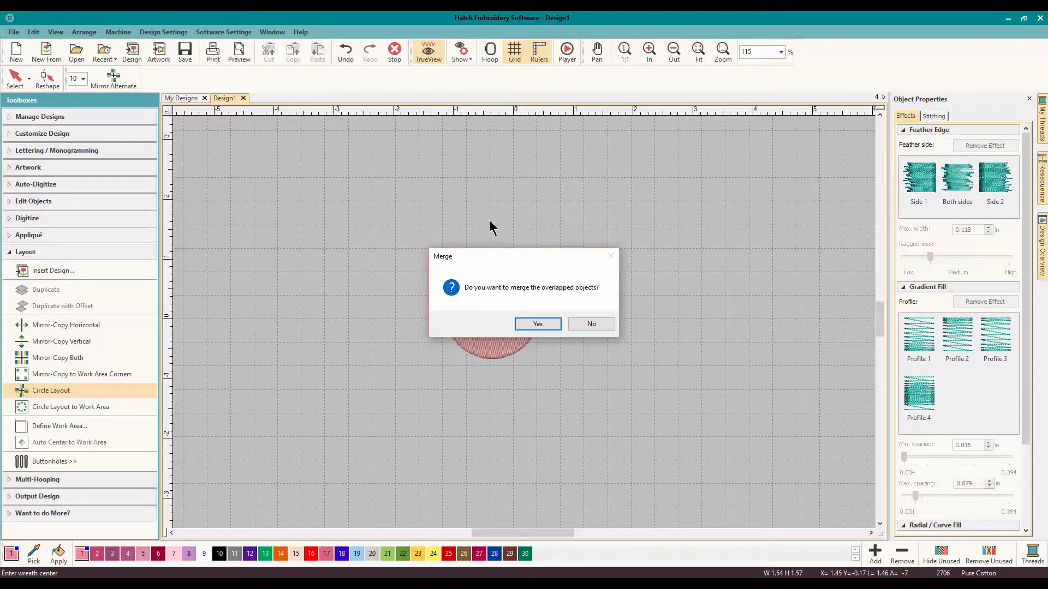
mouse_move(568, 331)
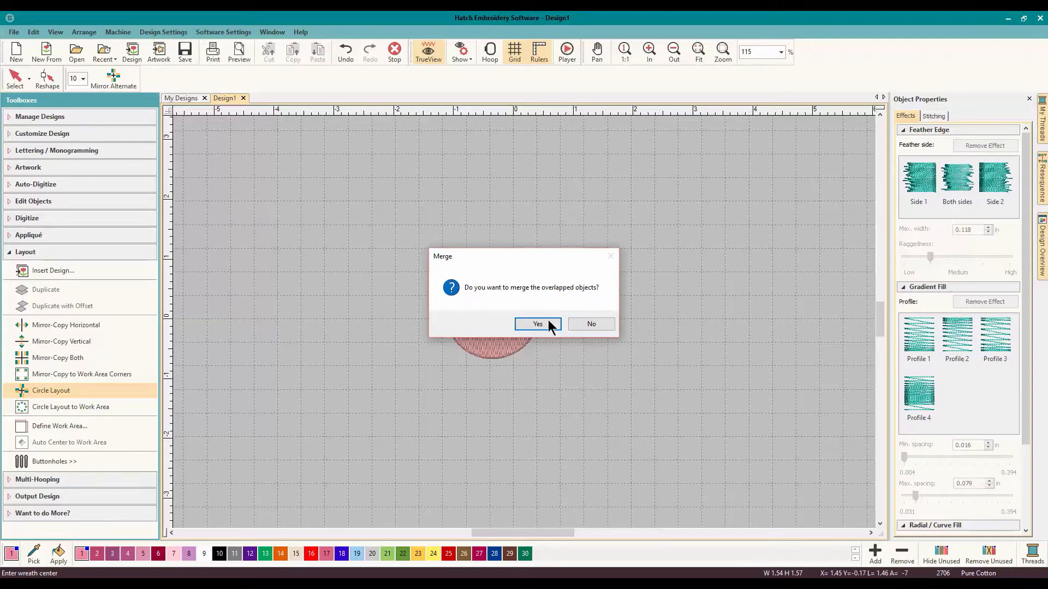
- Merge the overlapping circle copies, then undo back to the single circle
click(536, 324)
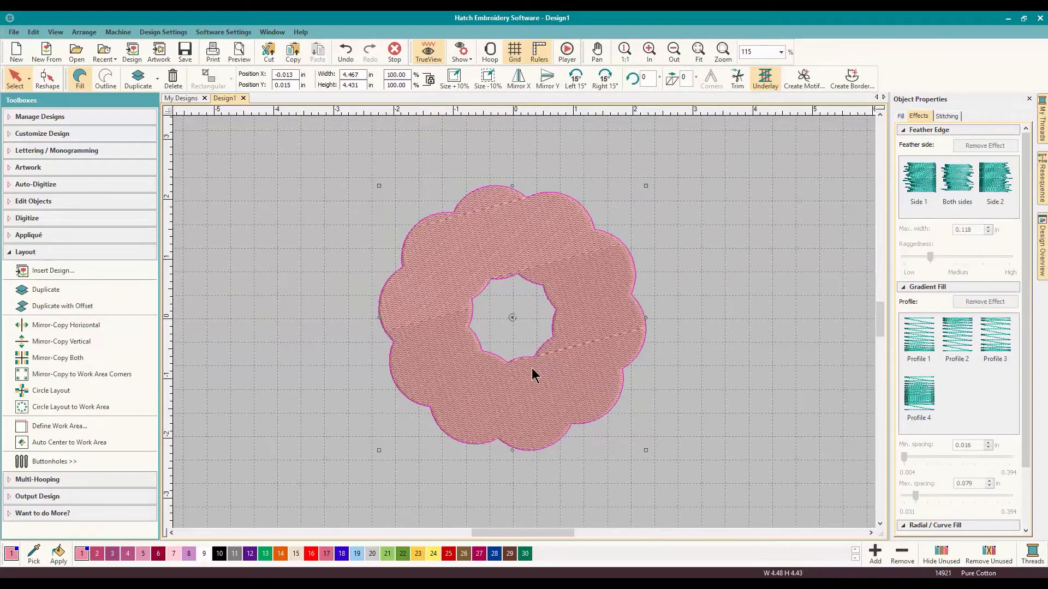
mouse_move(577, 389)
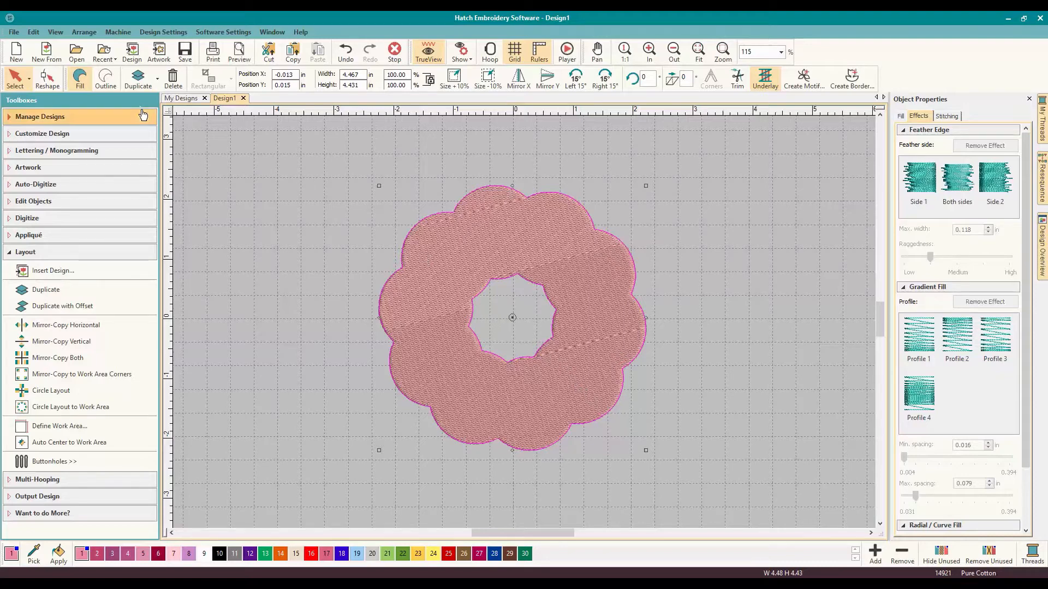
drag(513, 317, 578, 321)
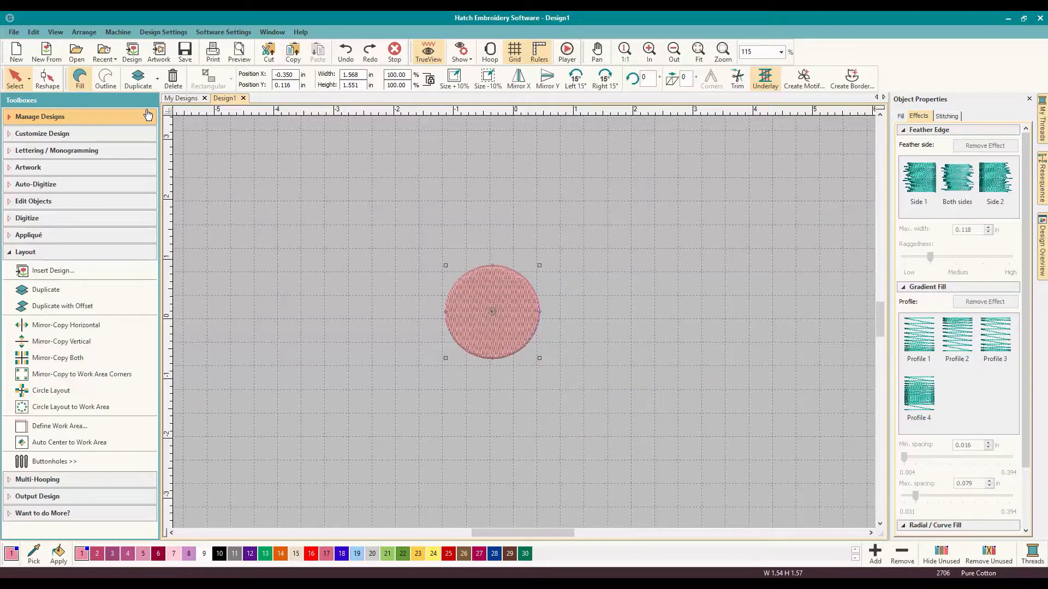
mouse_move(85, 326)
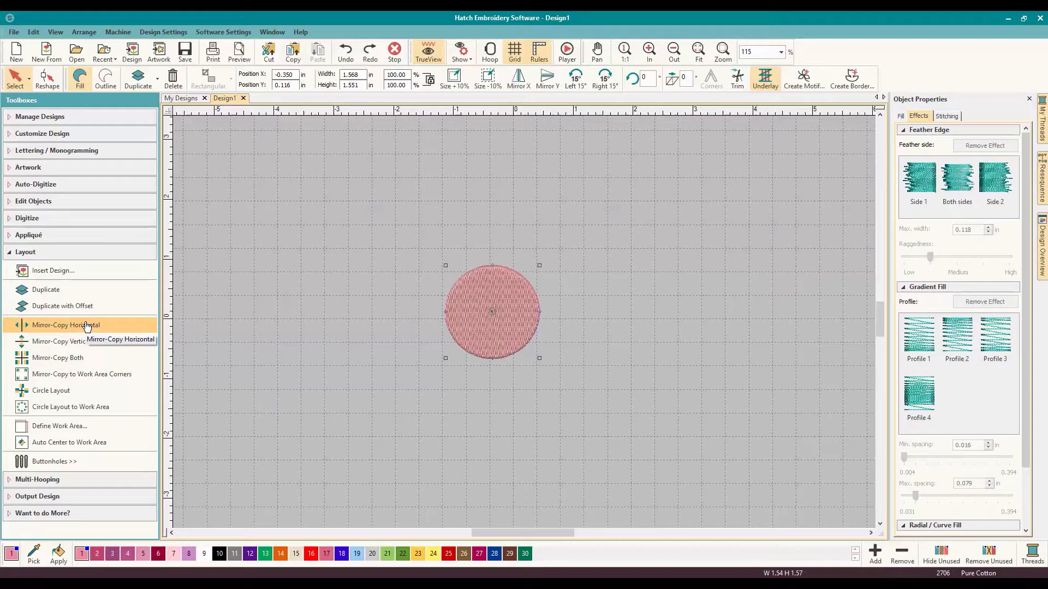
click(66, 325)
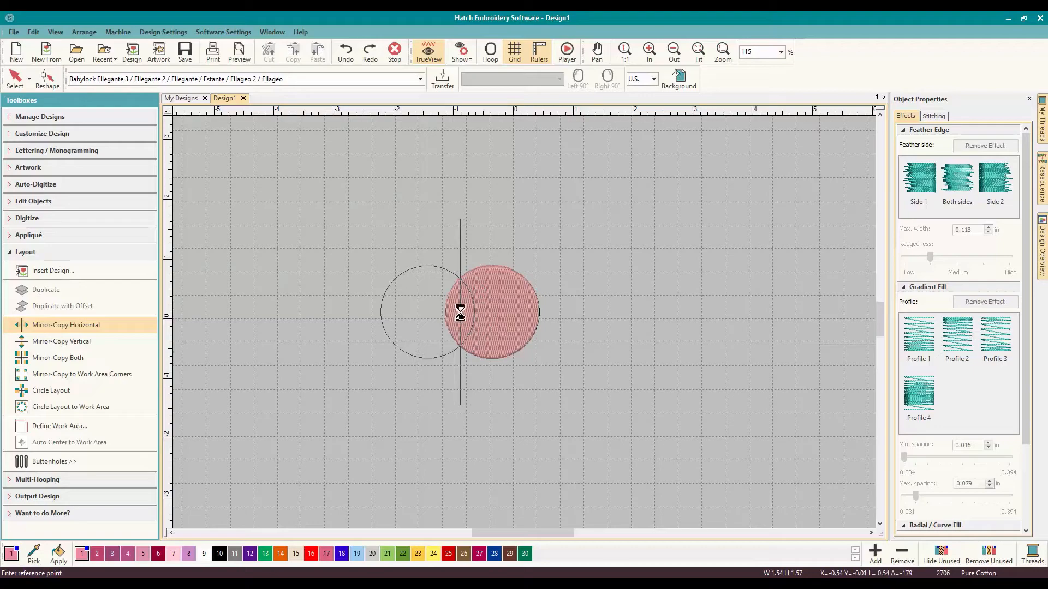
click(460, 313)
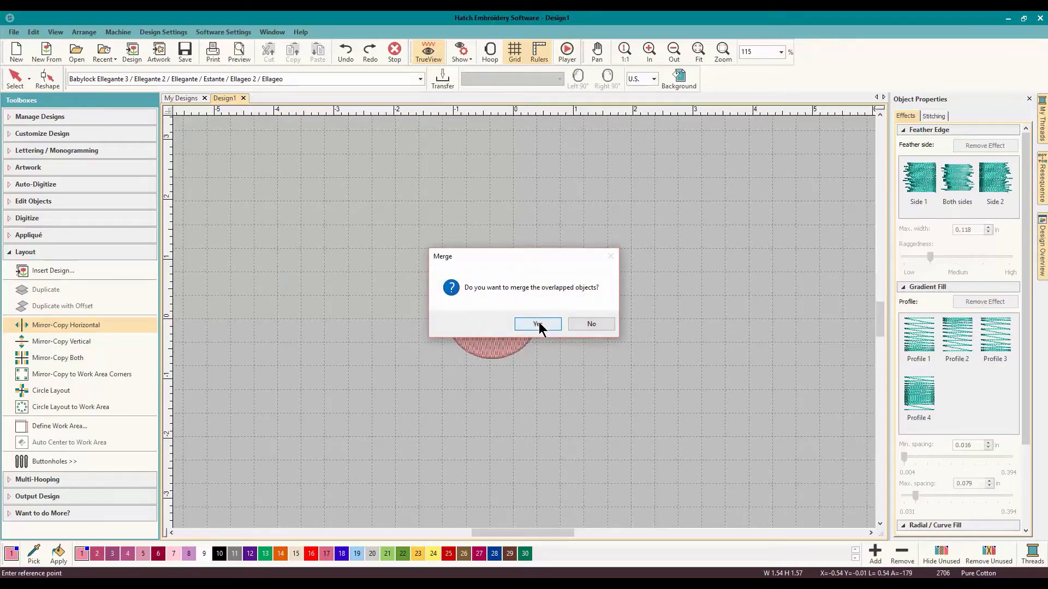
click(537, 323)
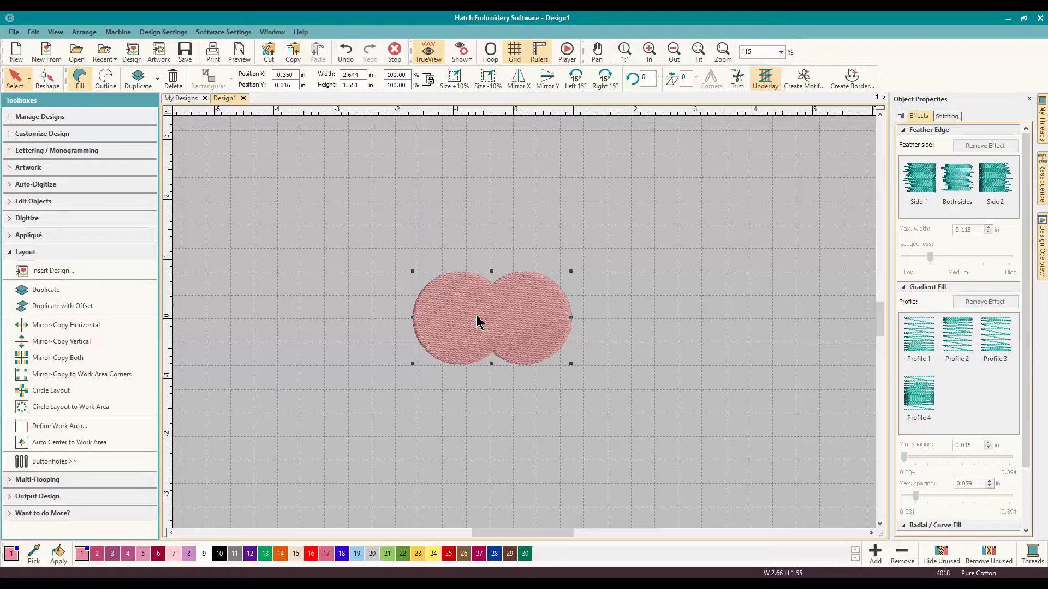
drag(491, 317, 507, 293)
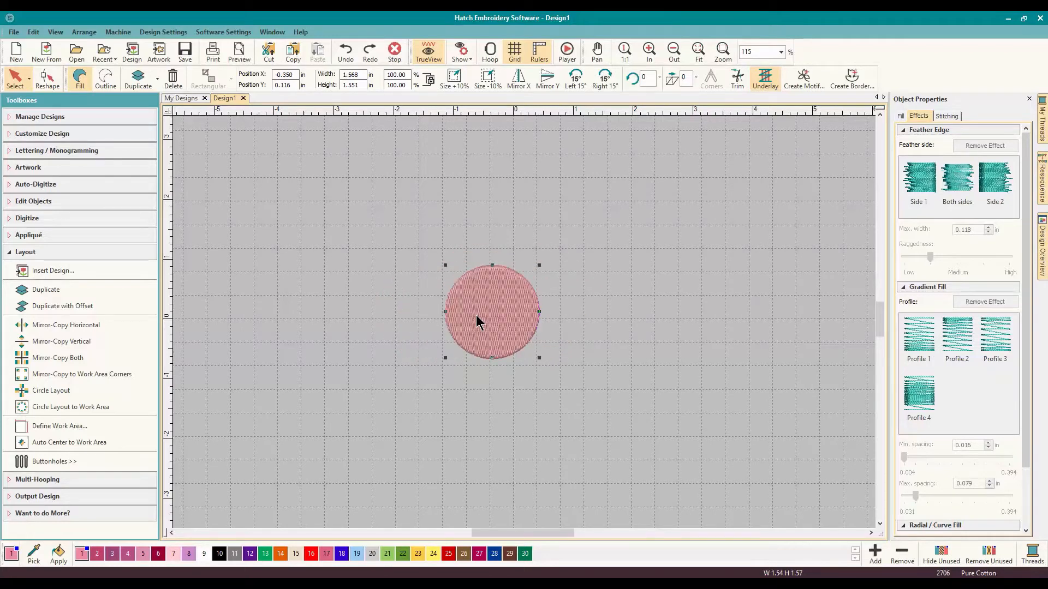
mouse_move(70, 342)
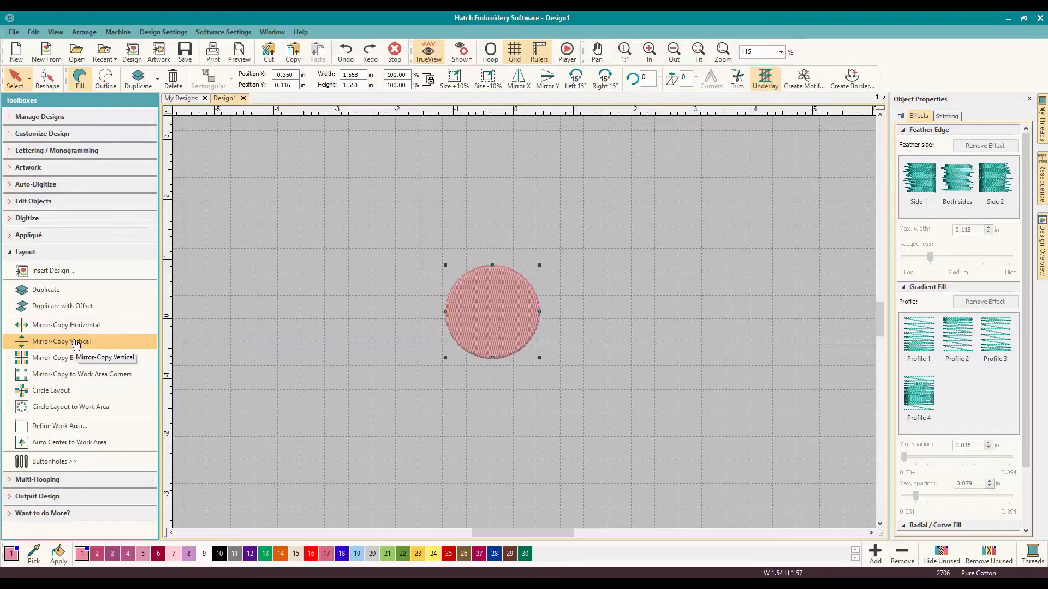
mouse_move(74, 342)
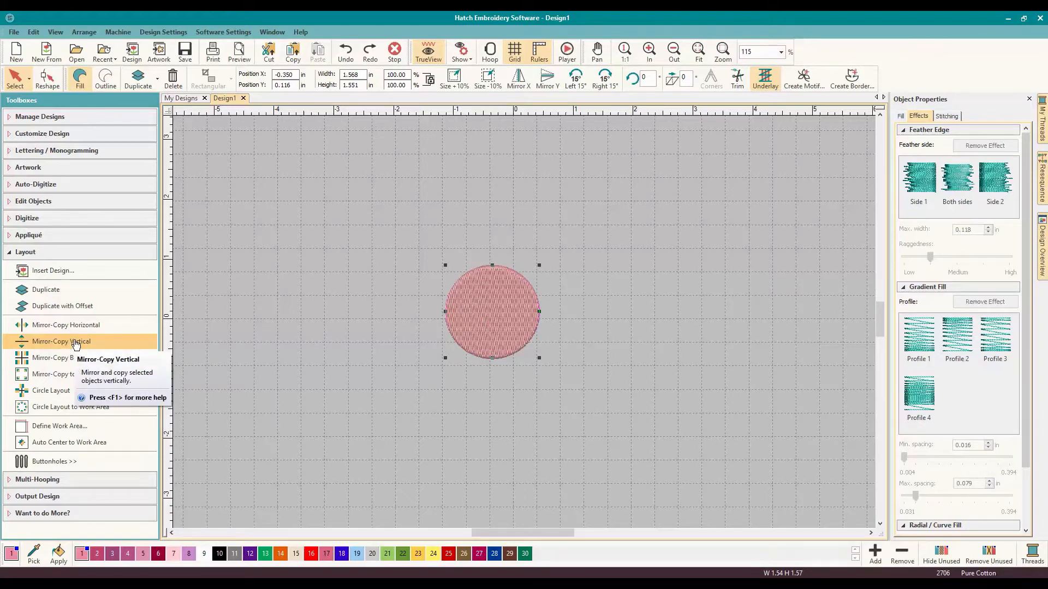
click(60, 340)
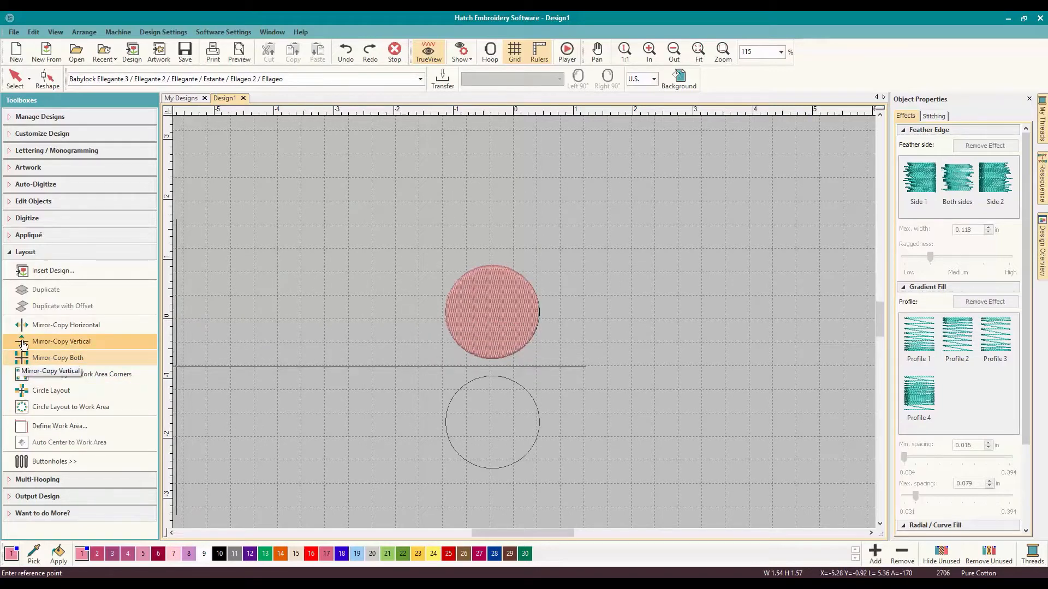
mouse_move(31, 361)
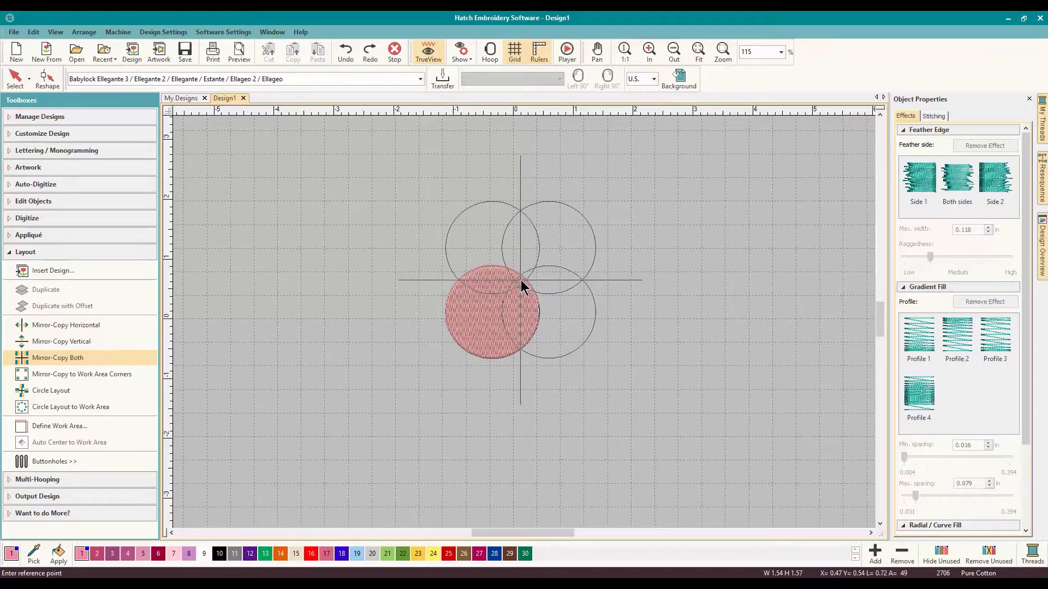
click(57, 357)
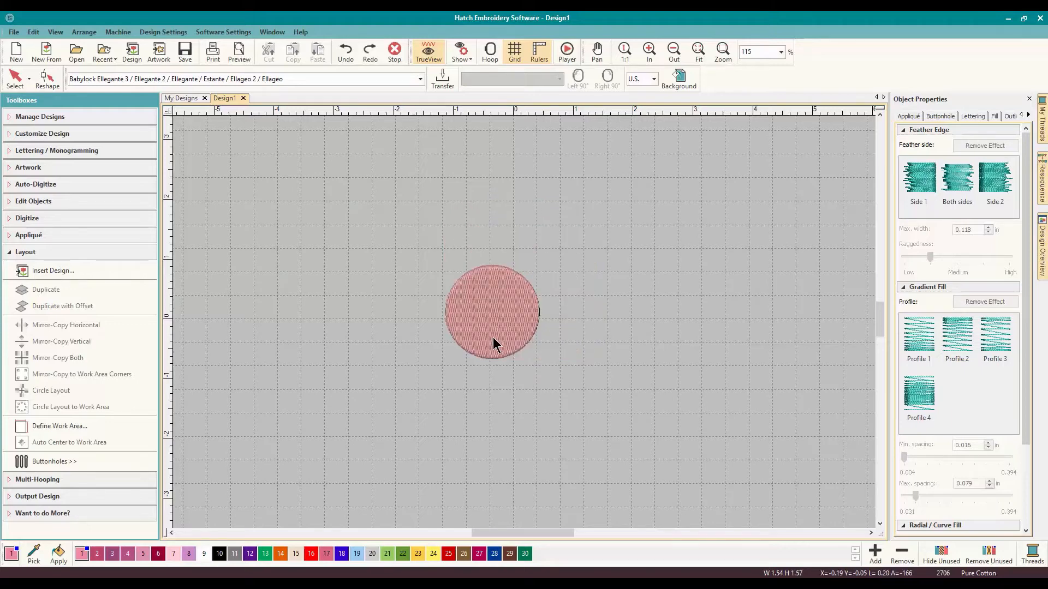
- Enlarge the OML lettering to about four inches wide and colour it blue
click(495, 344)
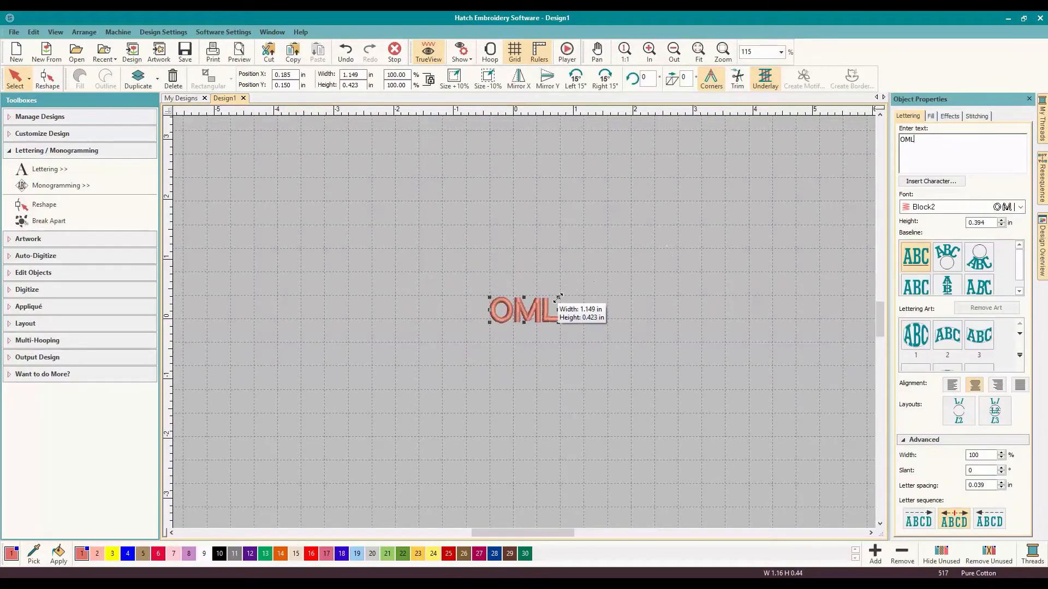
drag(559, 296, 731, 322)
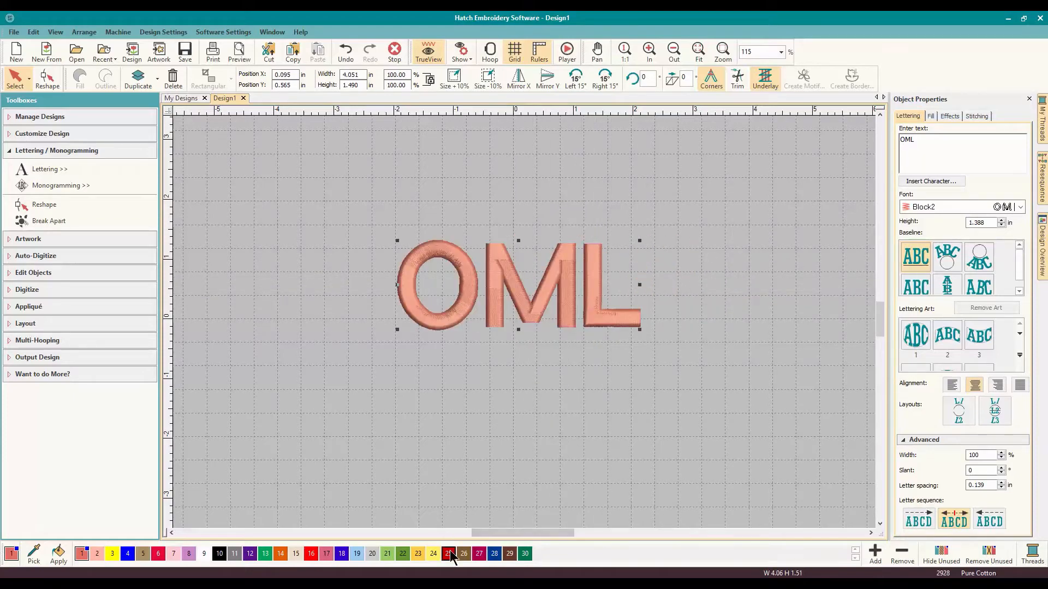
click(447, 553)
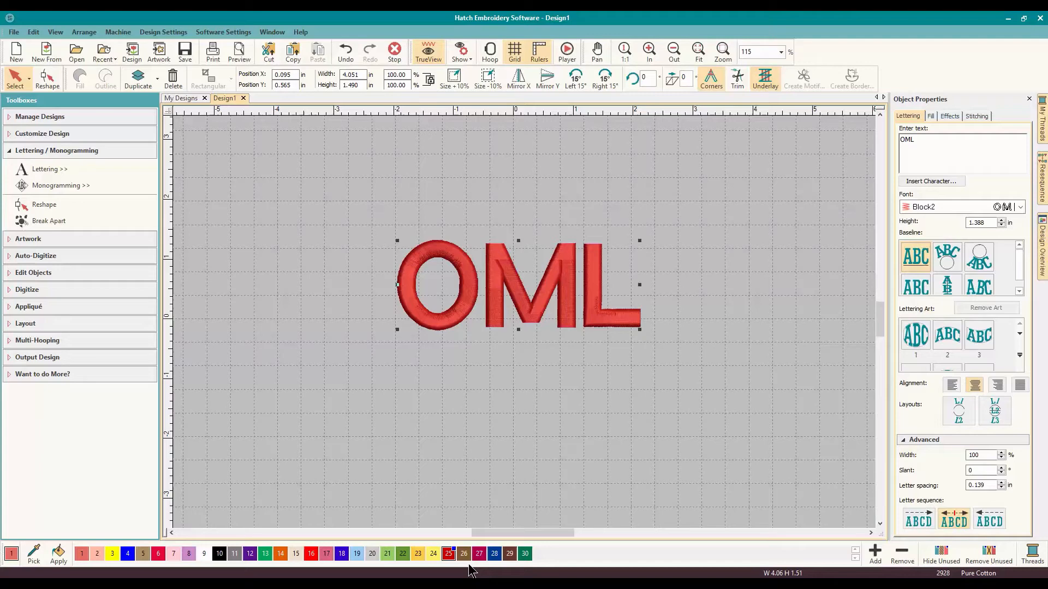
click(493, 553)
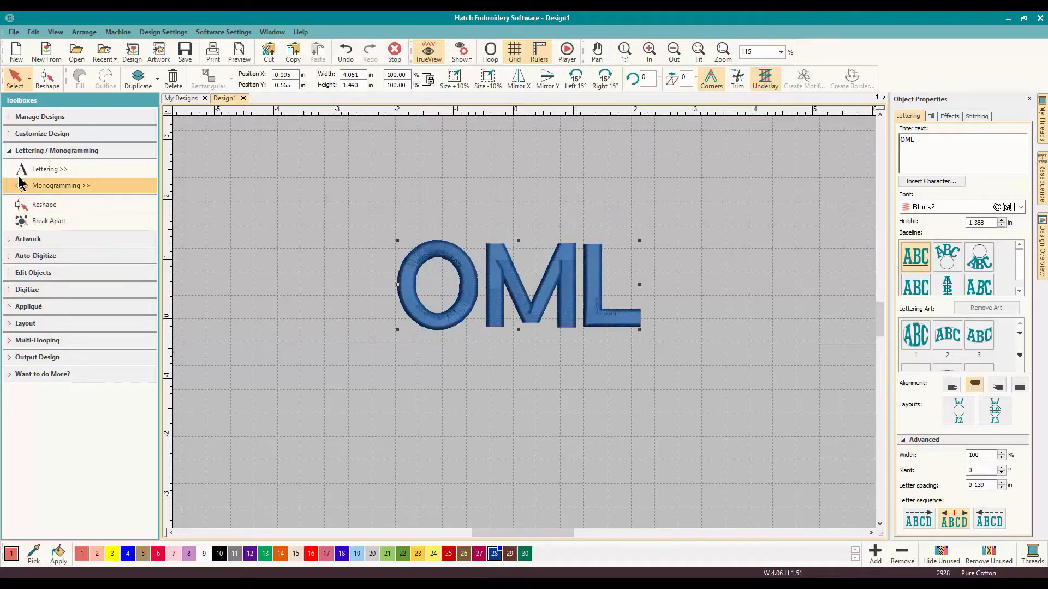
click(46, 151)
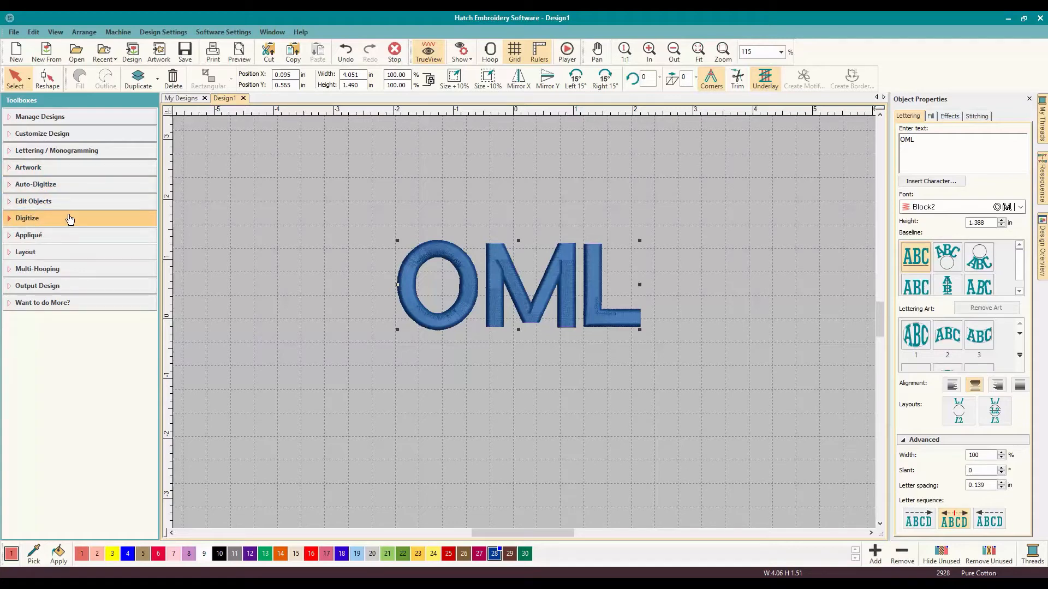
click(26, 251)
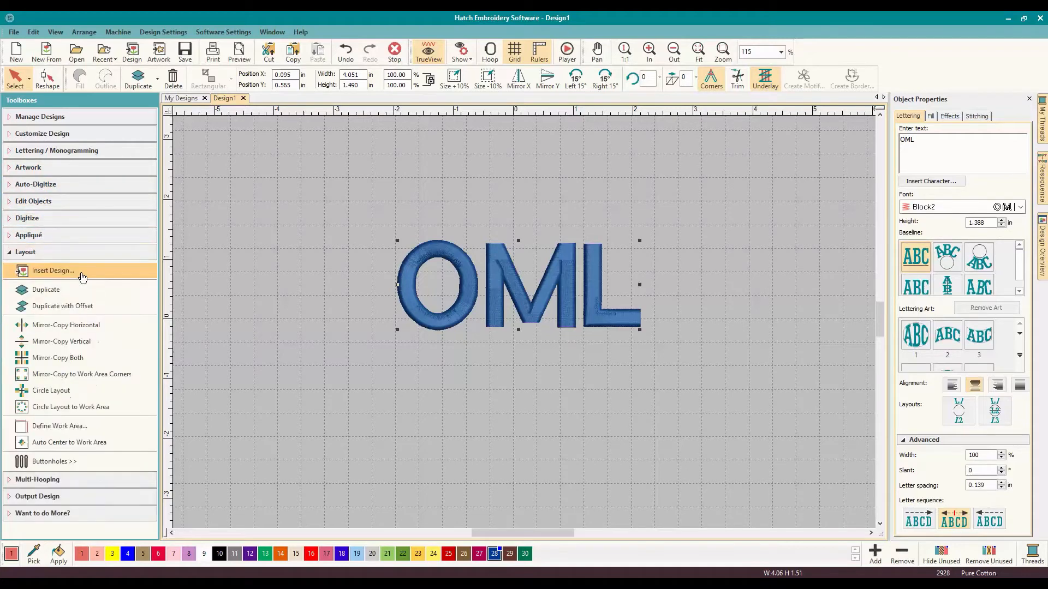
mouse_move(66, 361)
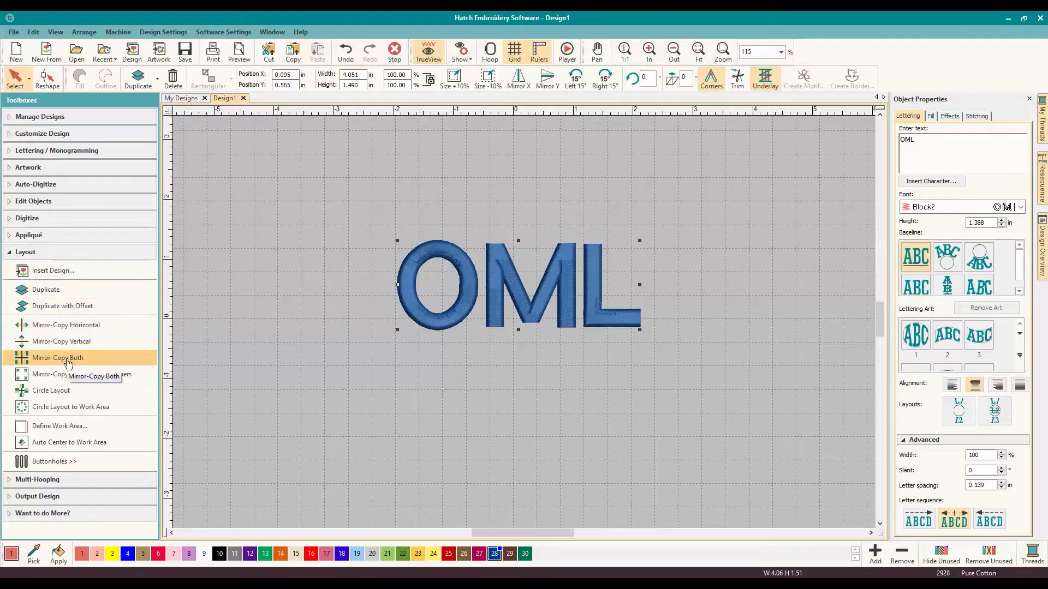
click(57, 357)
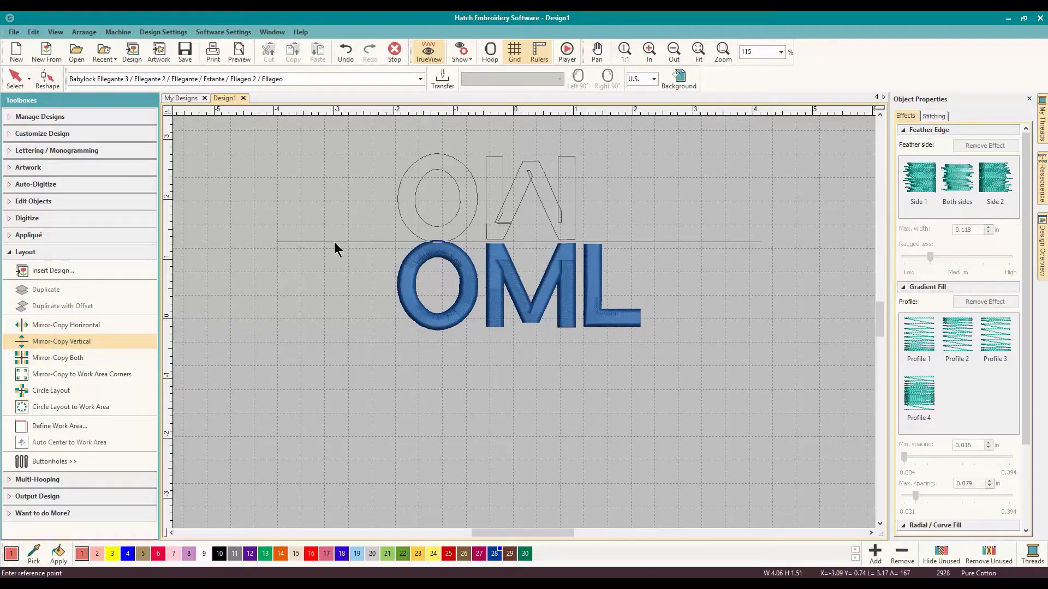
click(65, 325)
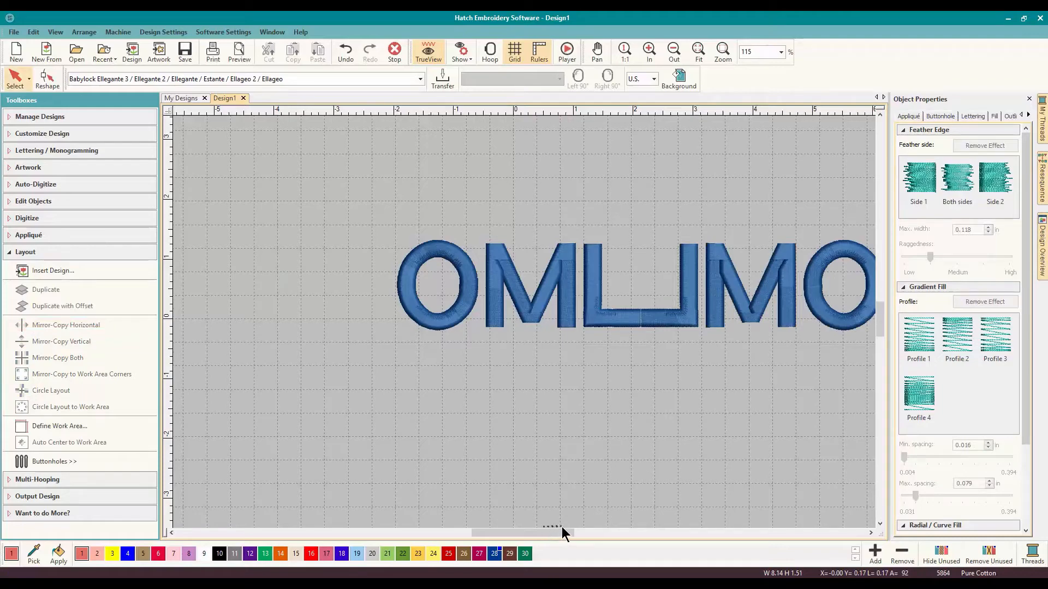
drag(551, 532, 581, 532)
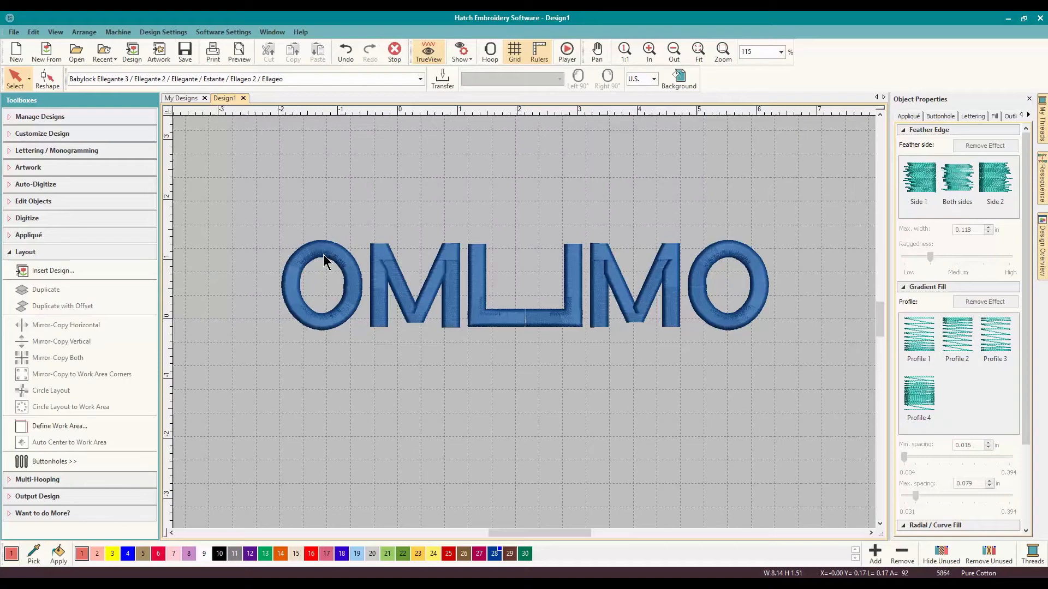
mouse_move(578, 320)
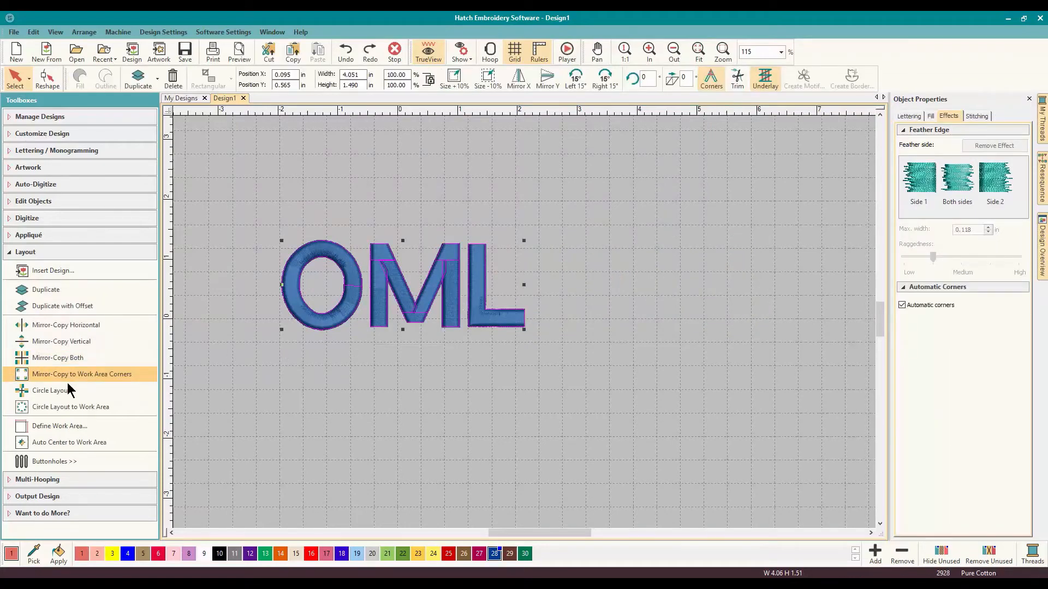
click(50, 390)
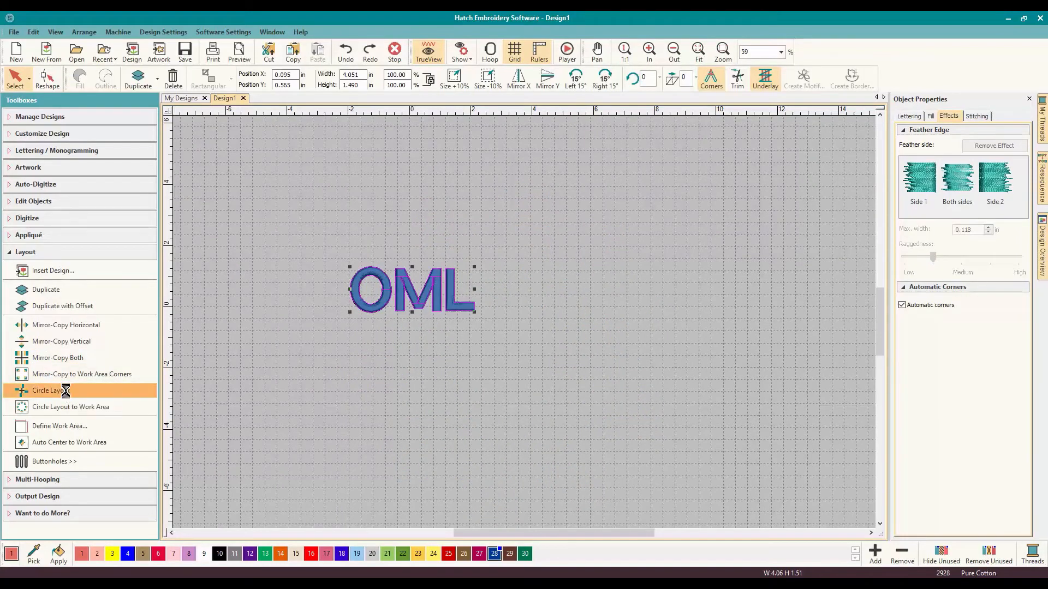
- Circle Layout the OML lettering into a five-copy wreath about 7.6 inches across
click(51, 390)
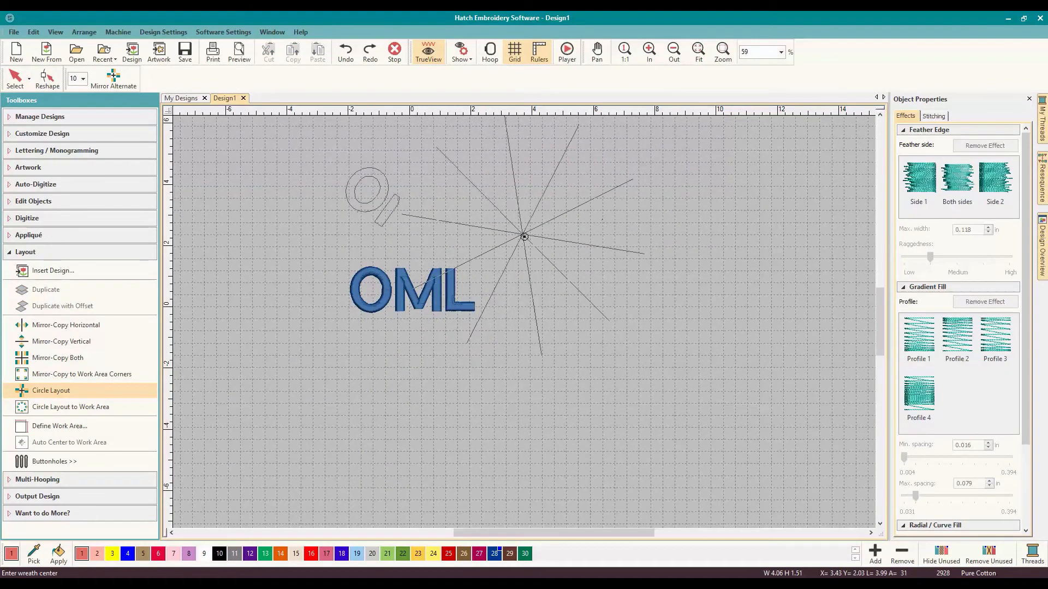
click(576, 323)
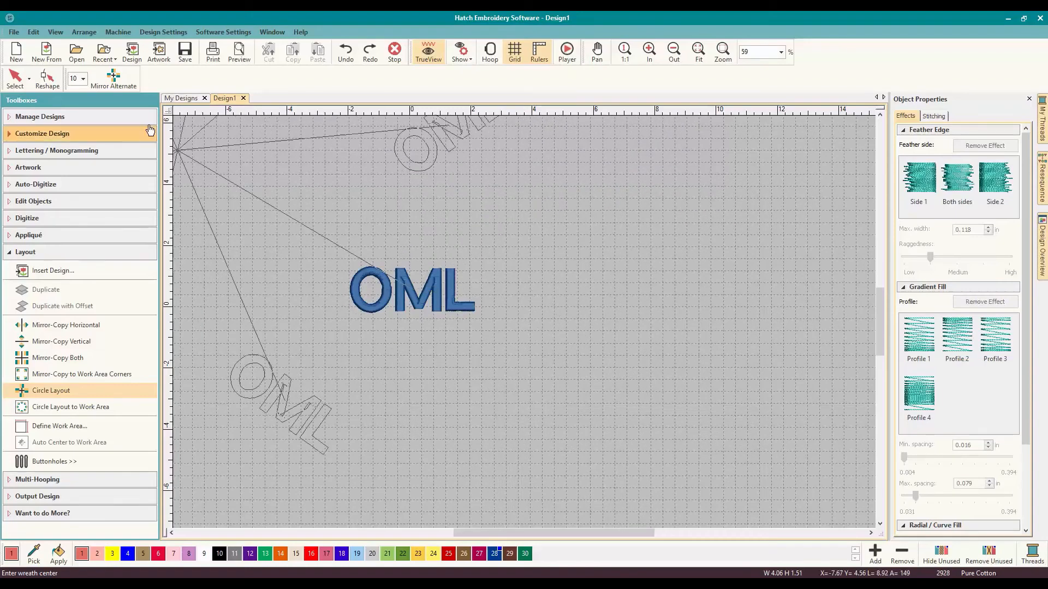
click(83, 79)
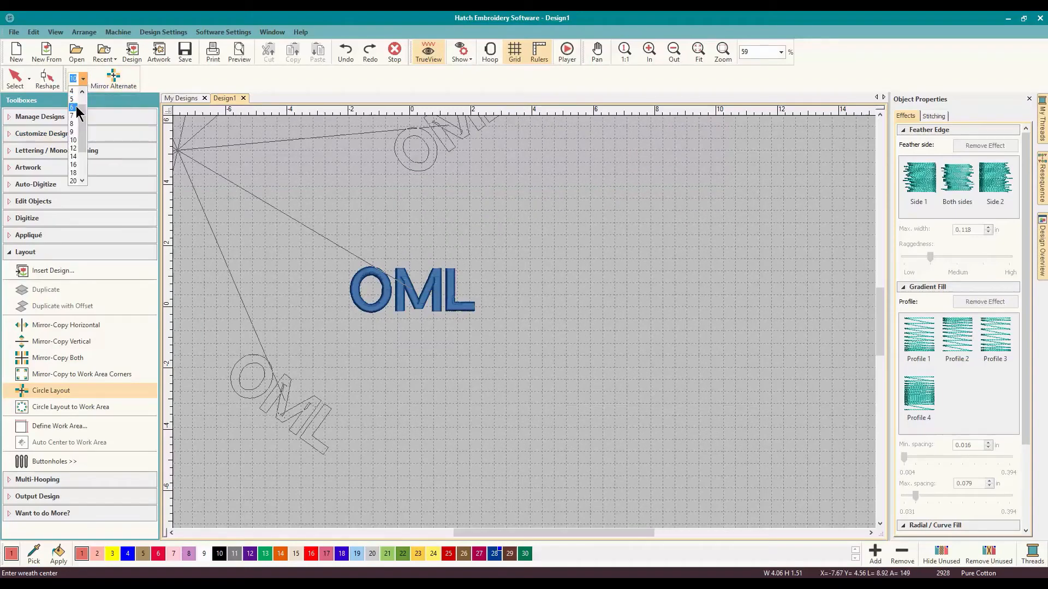
click(72, 98)
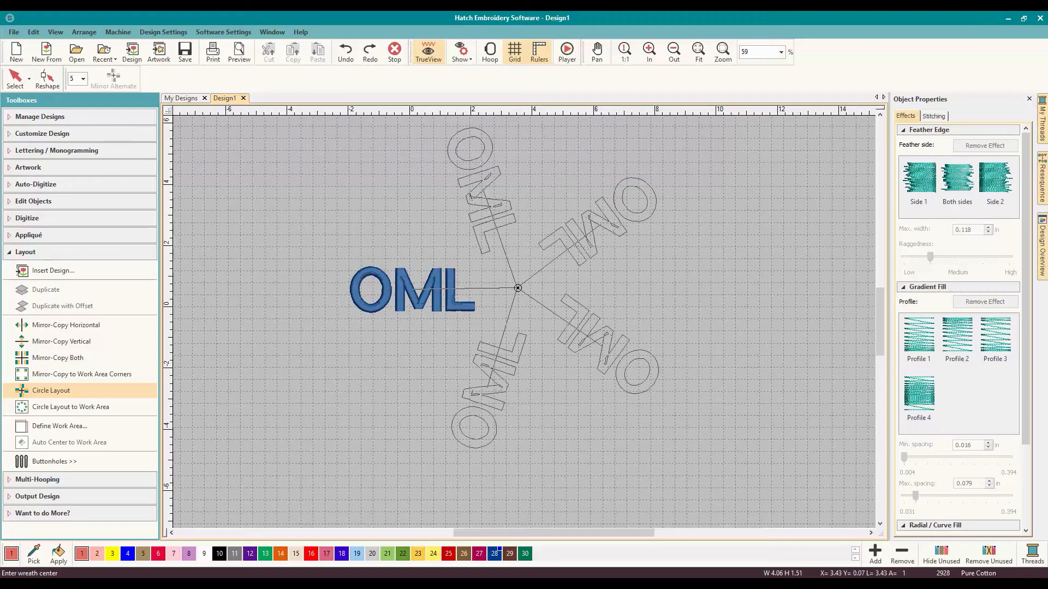
drag(516, 287, 484, 305)
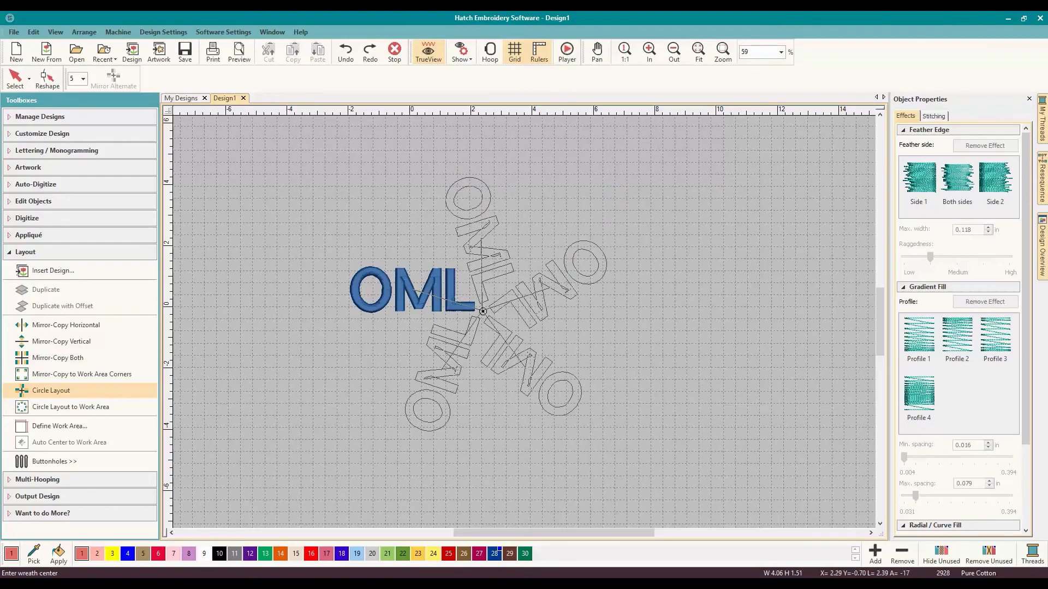
drag(482, 311, 456, 346)
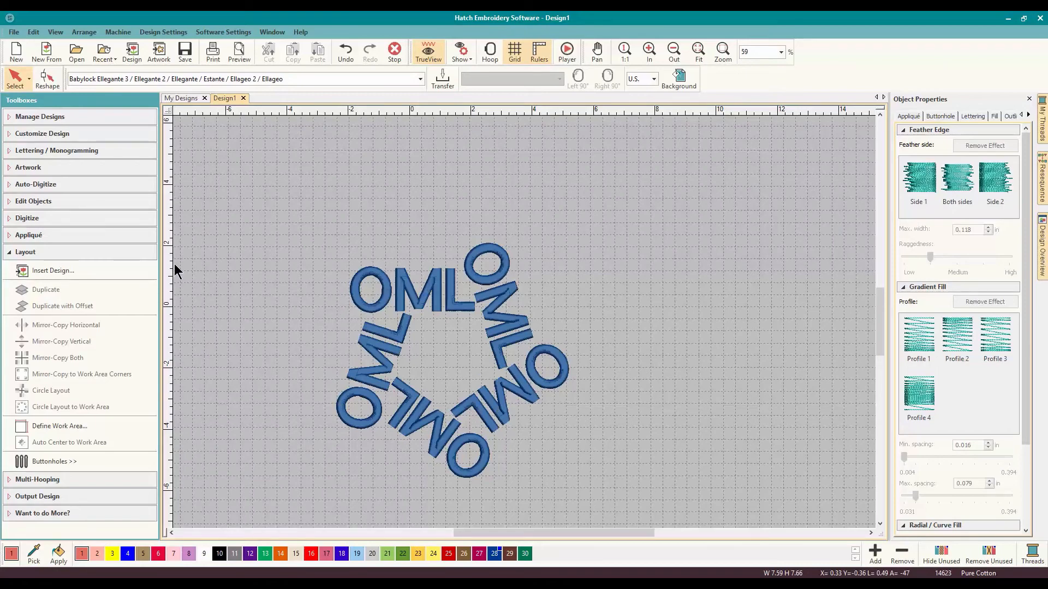
mouse_move(72, 369)
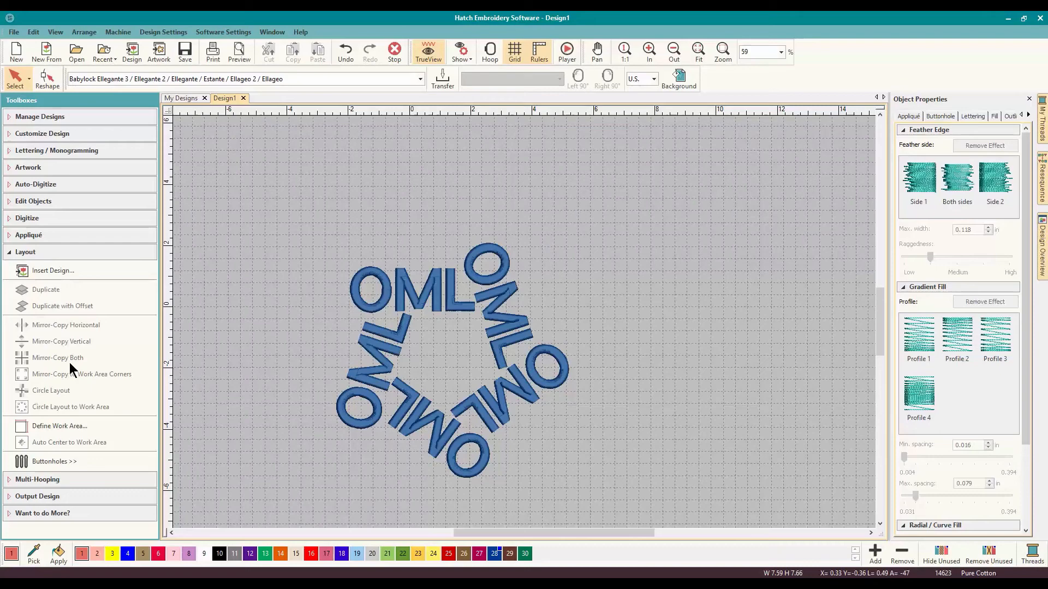
mouse_move(65, 461)
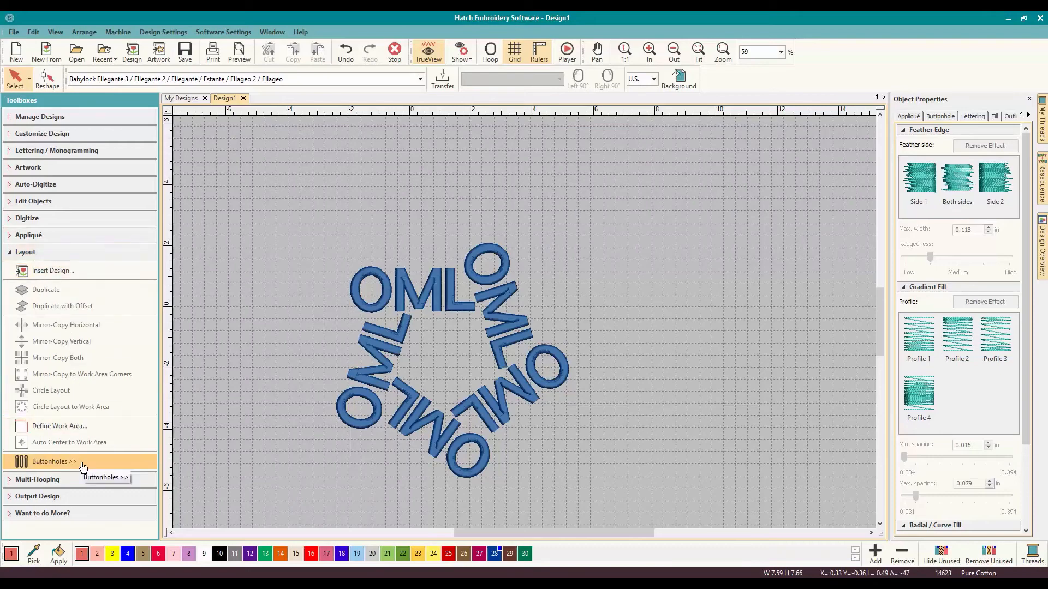
mouse_move(505, 346)
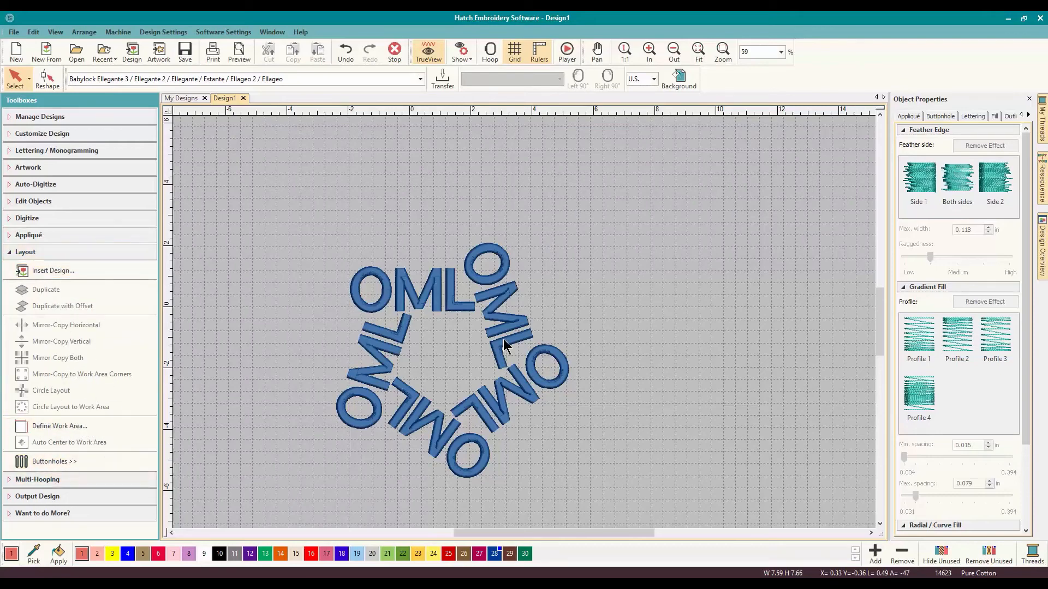
mouse_move(663, 286)
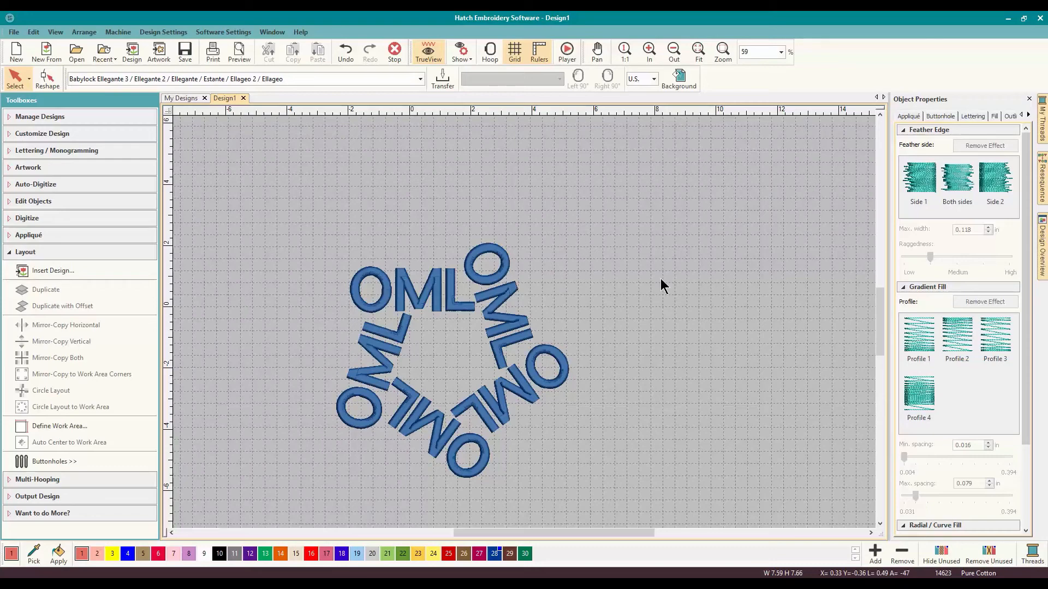
mouse_move(166, 307)
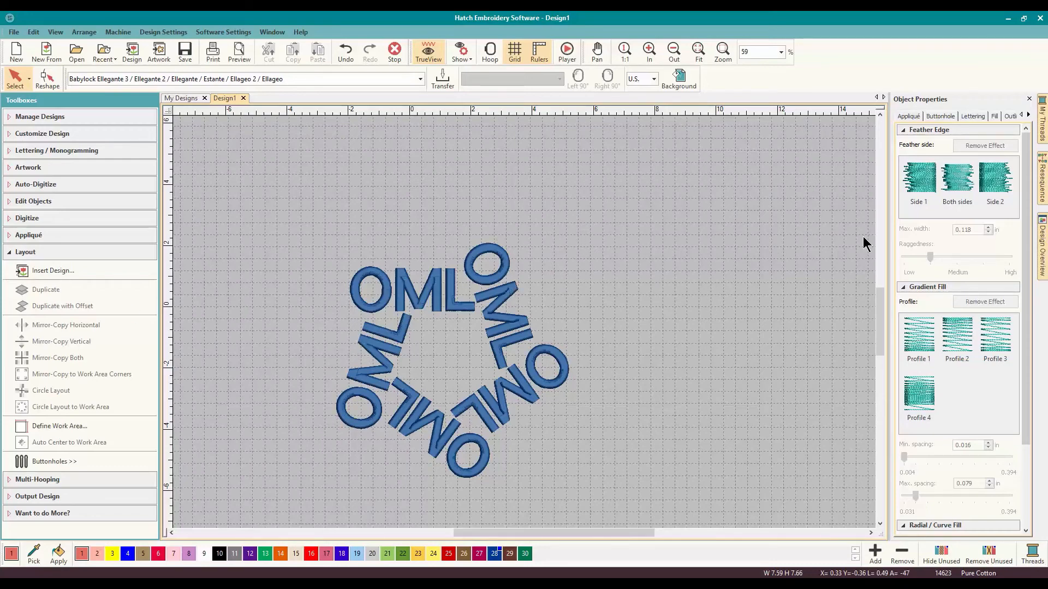
mouse_move(443, 211)
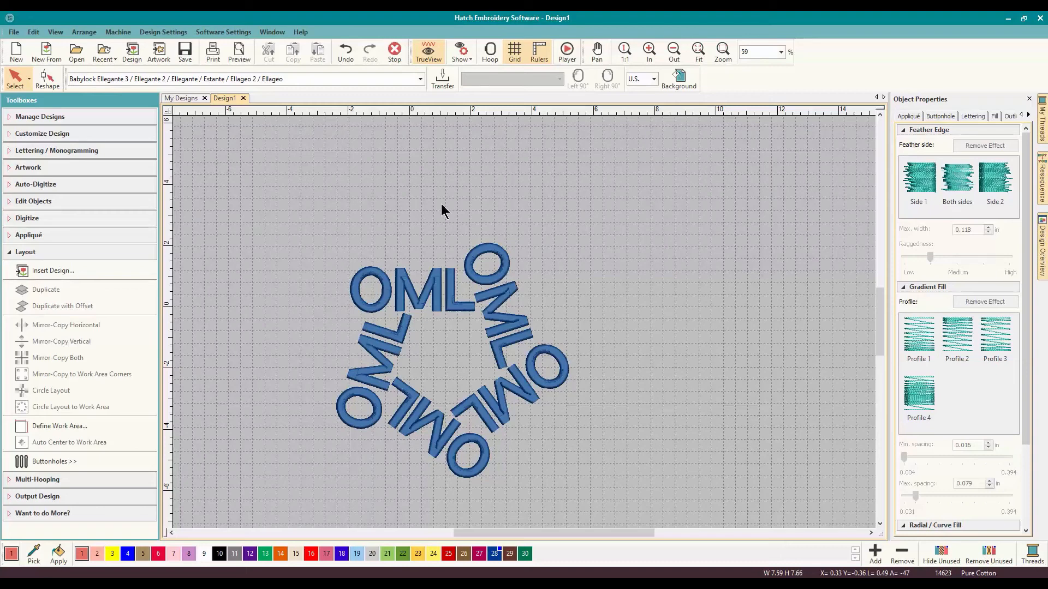
mouse_move(364, 228)
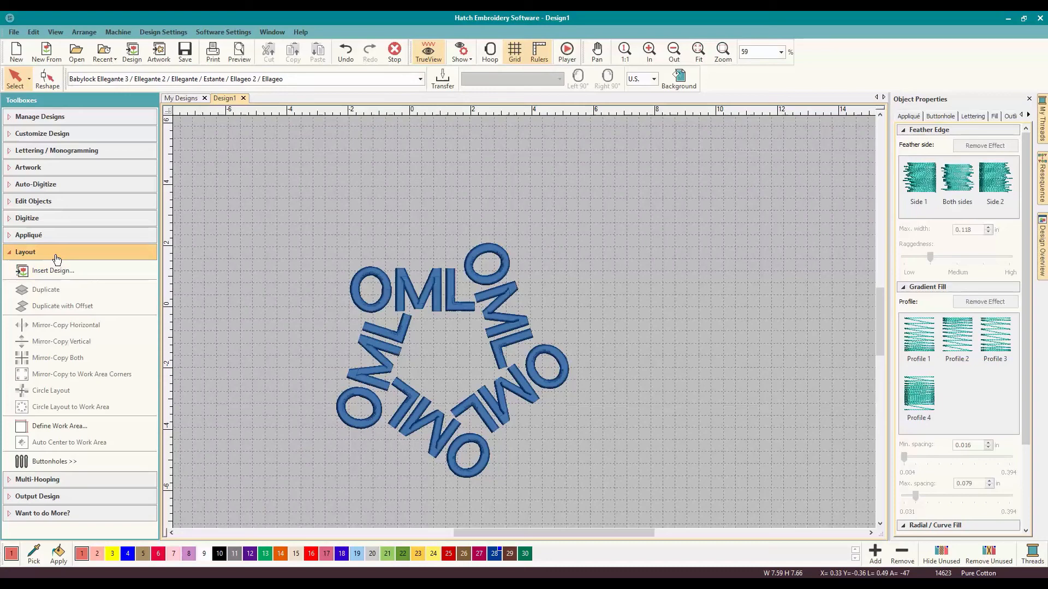
mouse_move(428, 53)
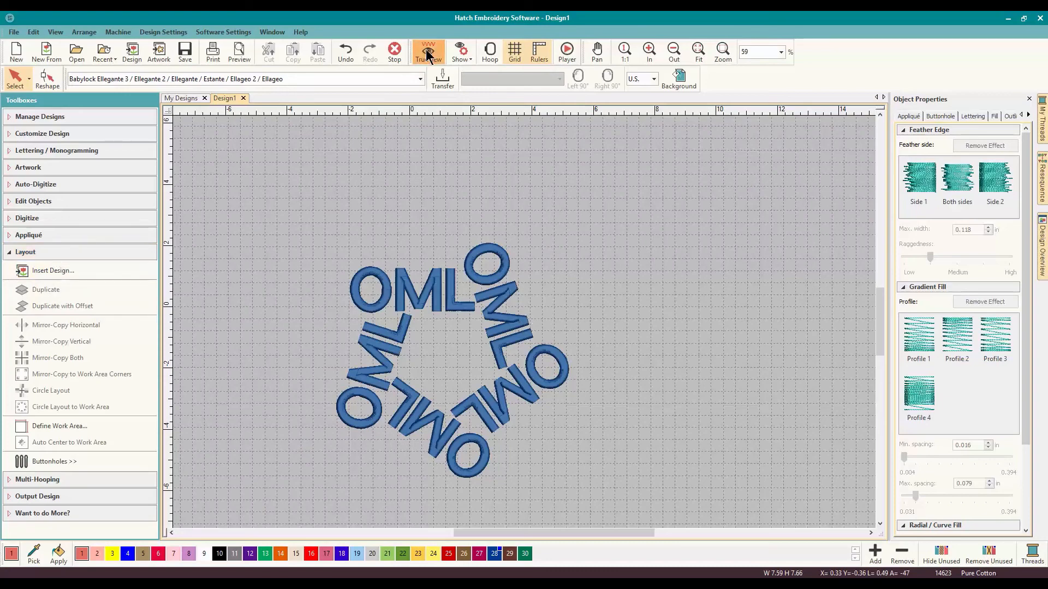
mouse_move(603, 282)
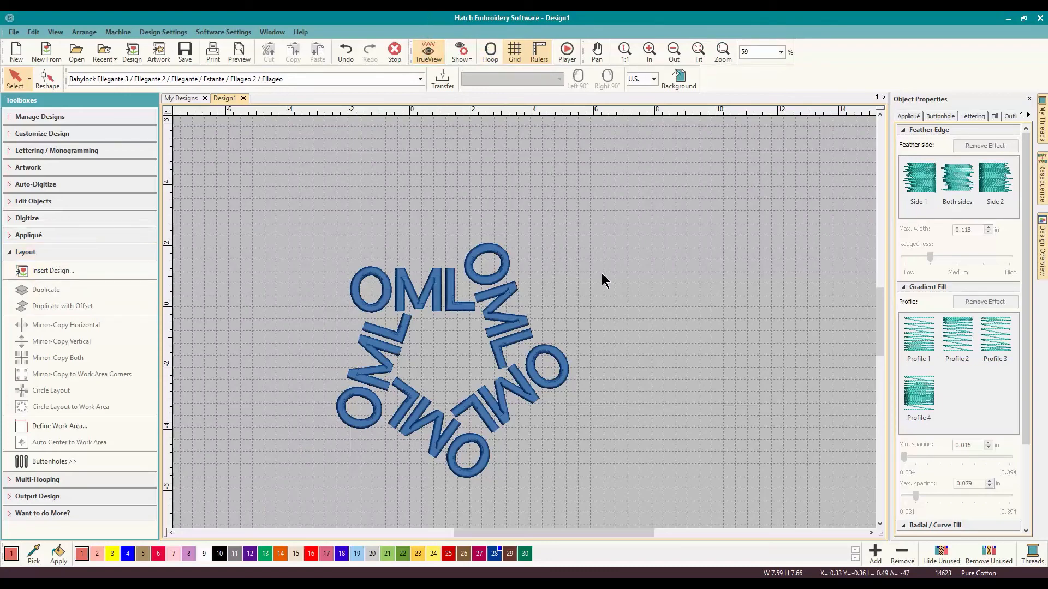
mouse_move(581, 360)
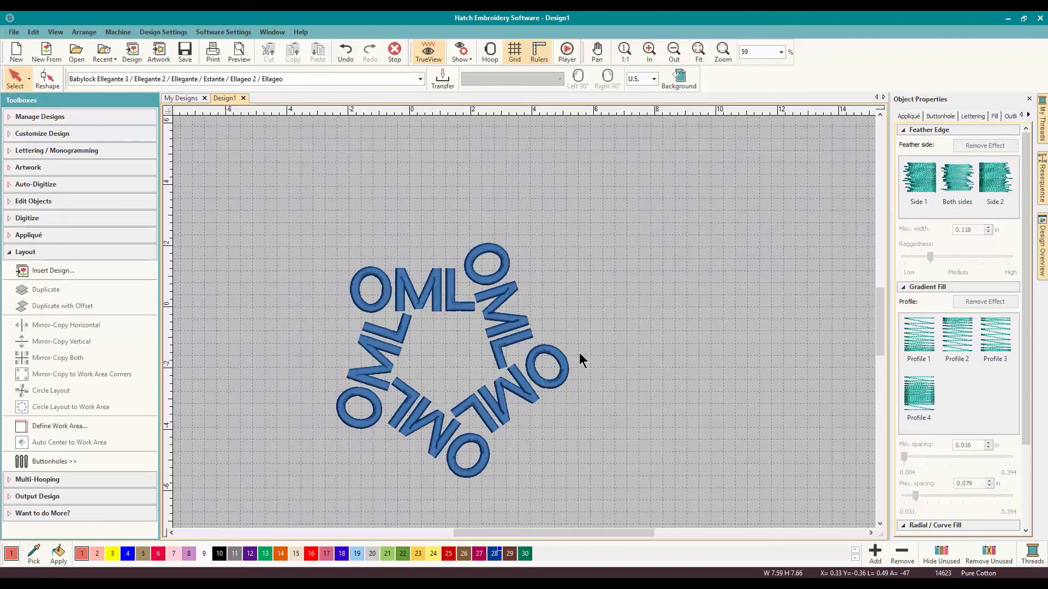
mouse_move(450, 216)
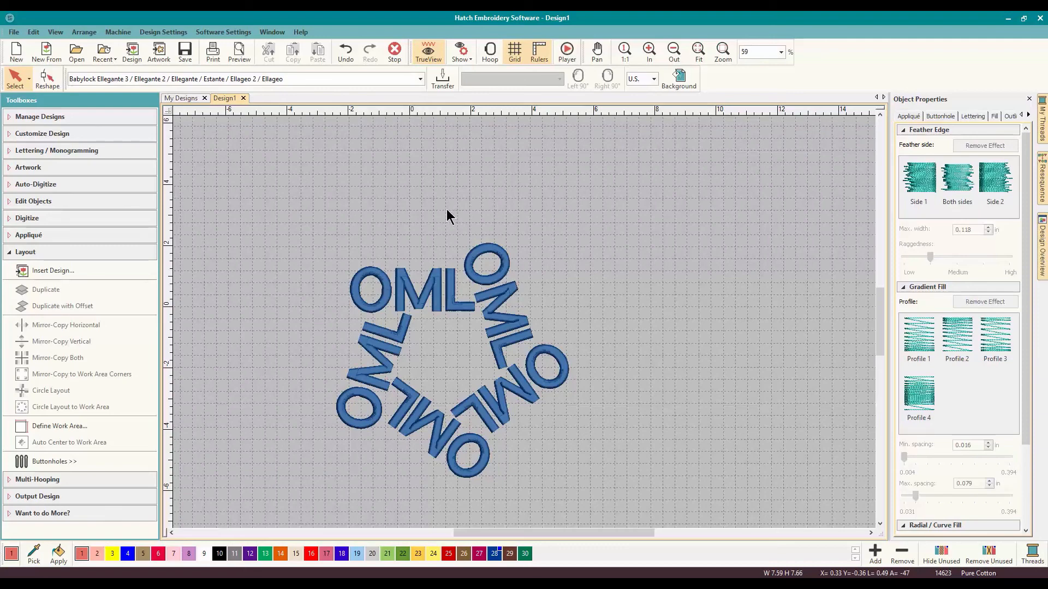
mouse_move(378, 218)
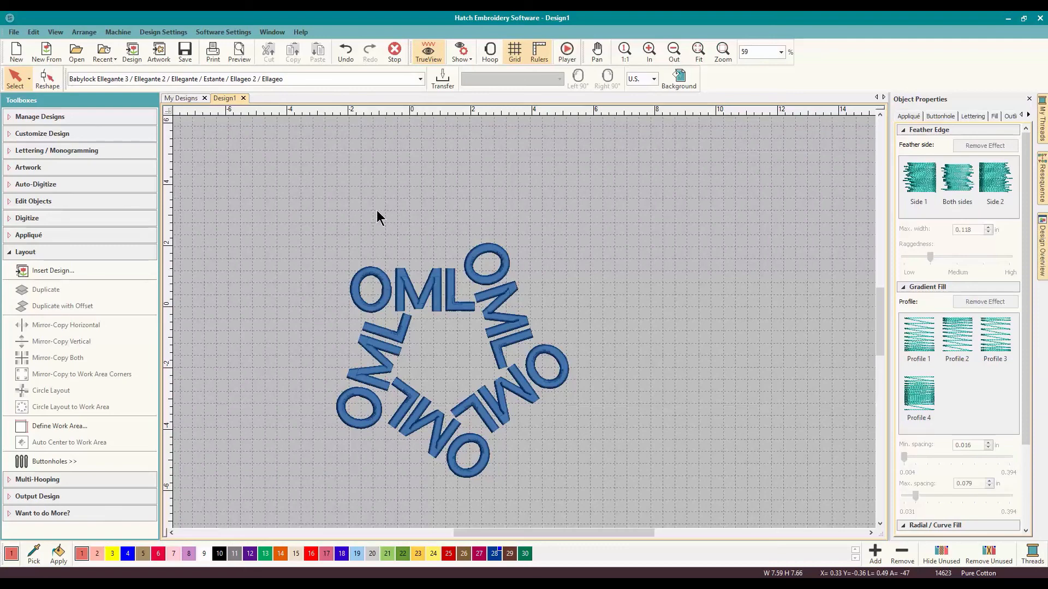
mouse_move(373, 232)
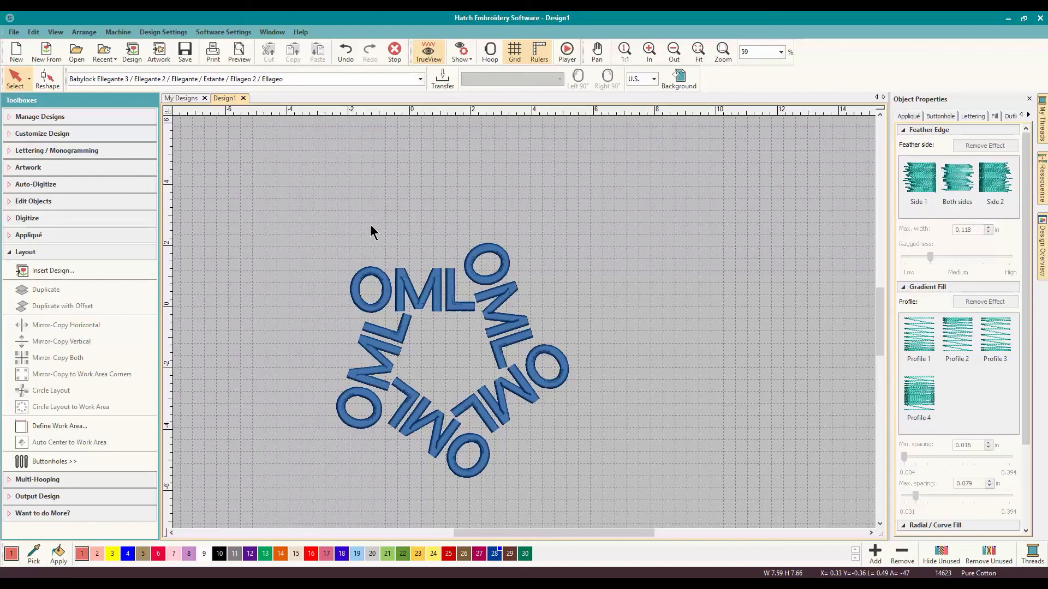
mouse_move(326, 236)
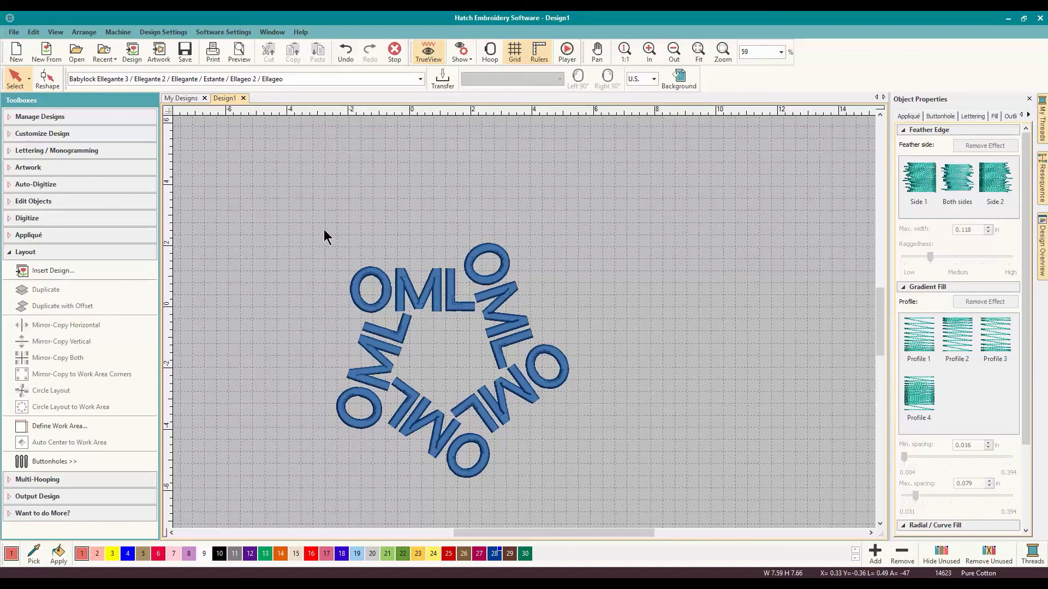
mouse_move(606, 331)
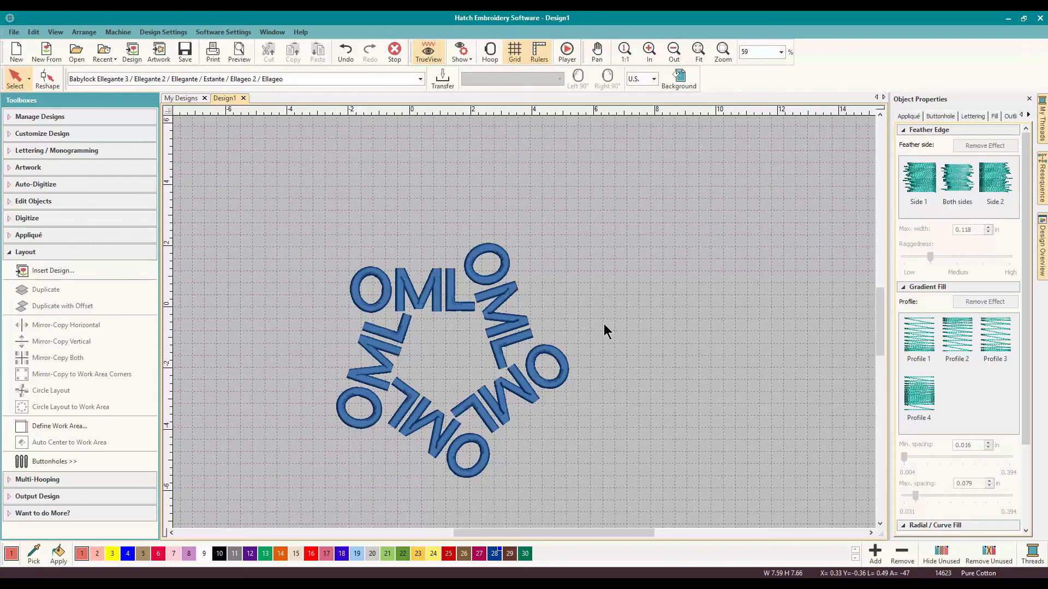
mouse_move(701, 546)
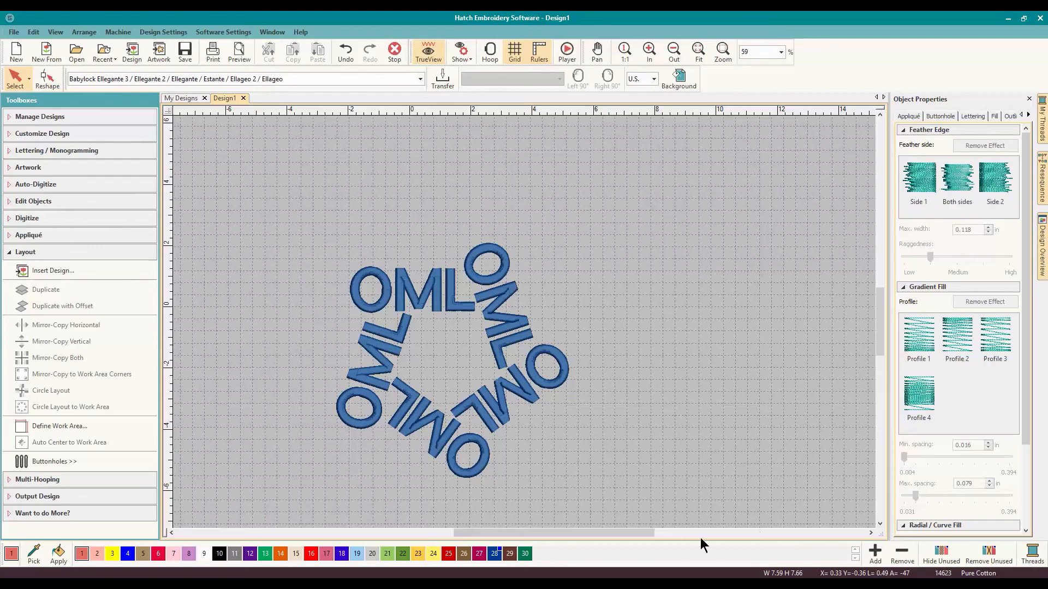